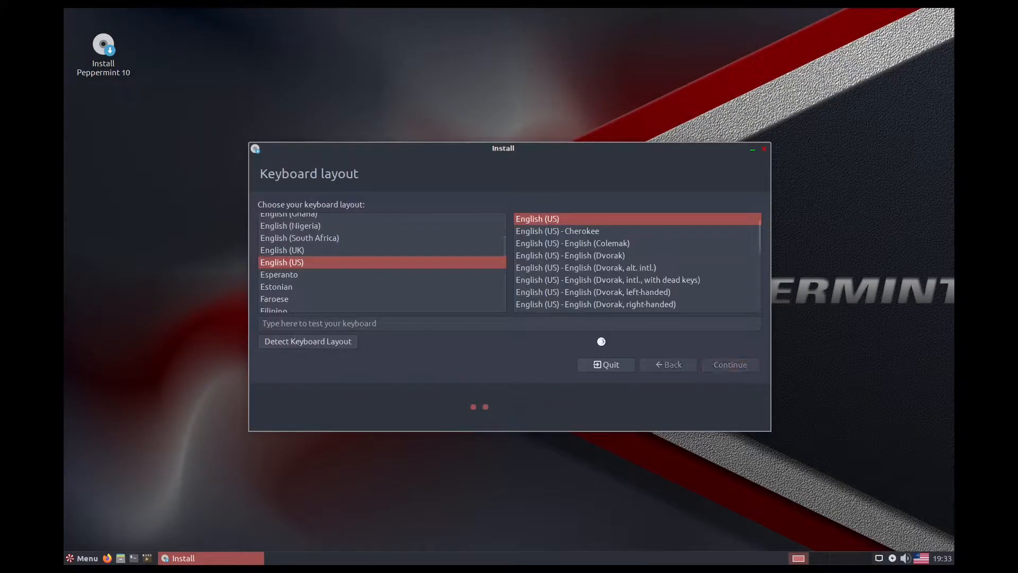
- Accept US keyboard and updates, write partition changes, and enter account 'gingered' to start installing
{"action": "left_click", "coordinate": [729, 364]}
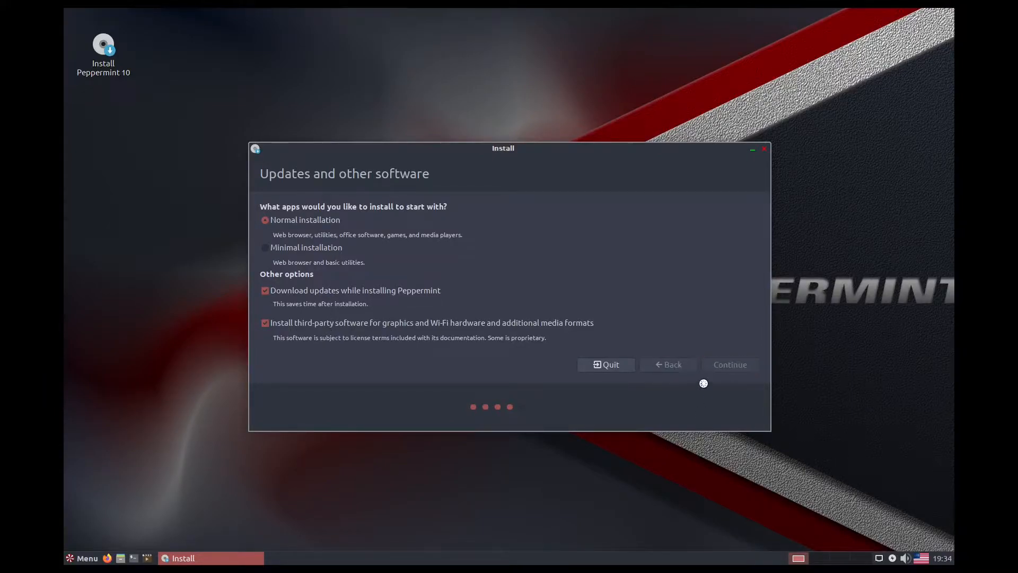
{"action": "left_click", "coordinate": [729, 364]}
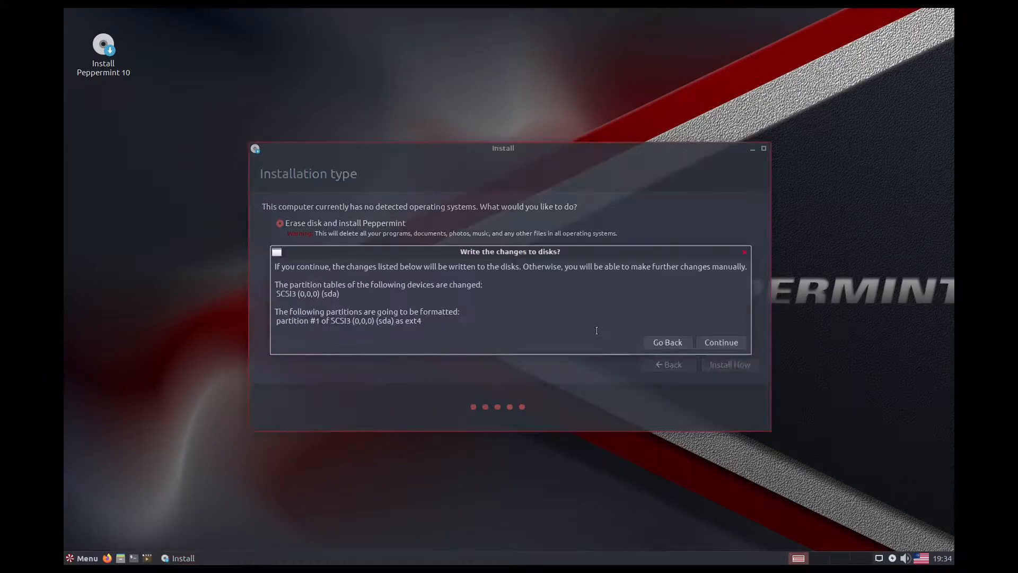
{"action": "left_click", "coordinate": [720, 342]}
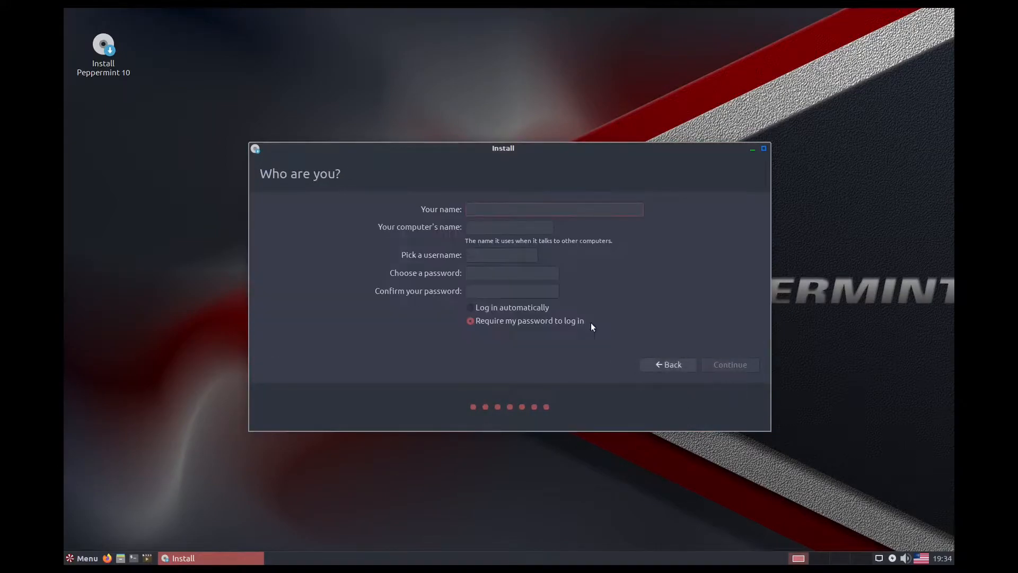
{"action": "type", "text": "gingered"}
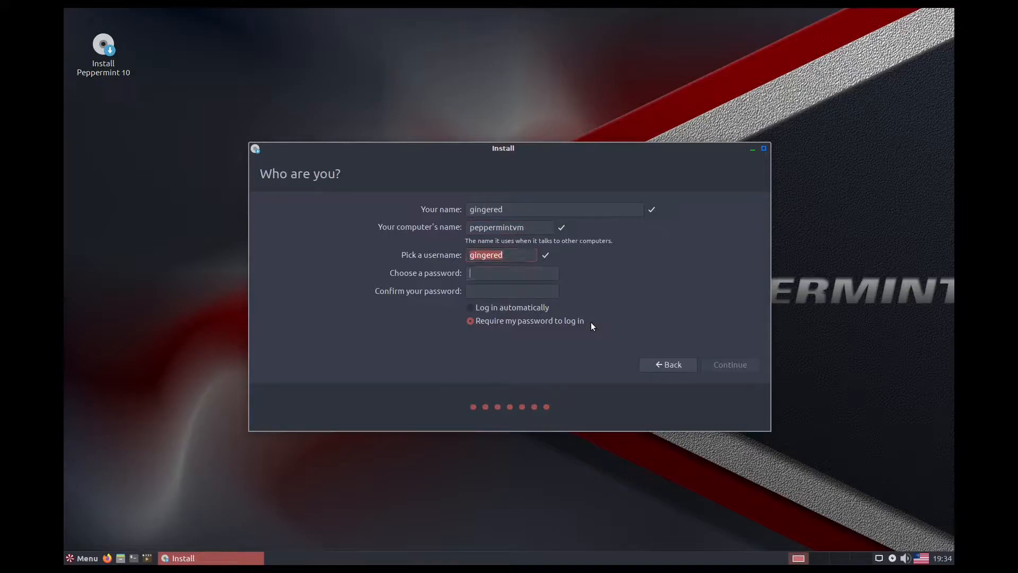
{"action": "left_click", "coordinate": [729, 364]}
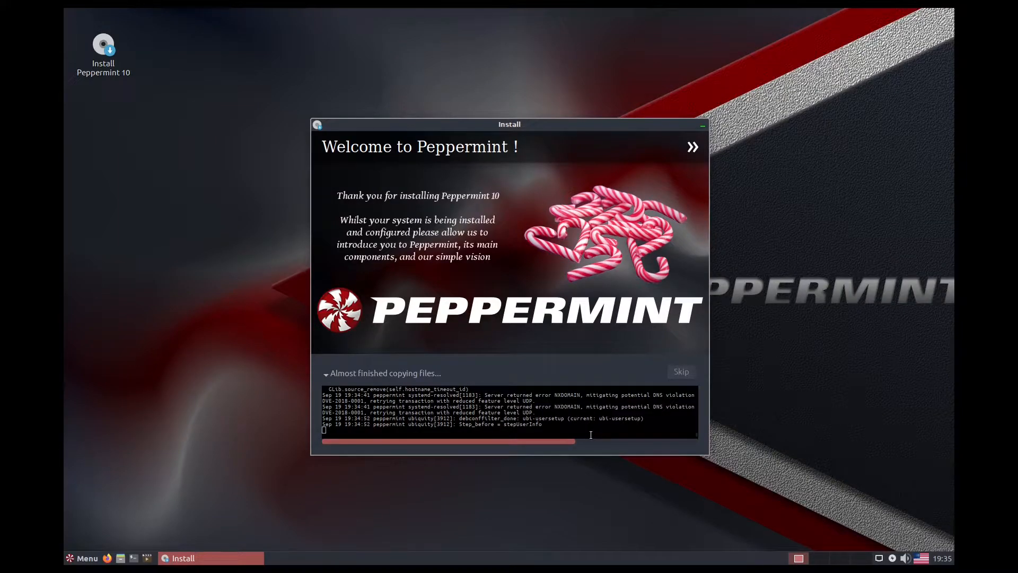
{"action": "mouse_move", "coordinate": [638, 476]}
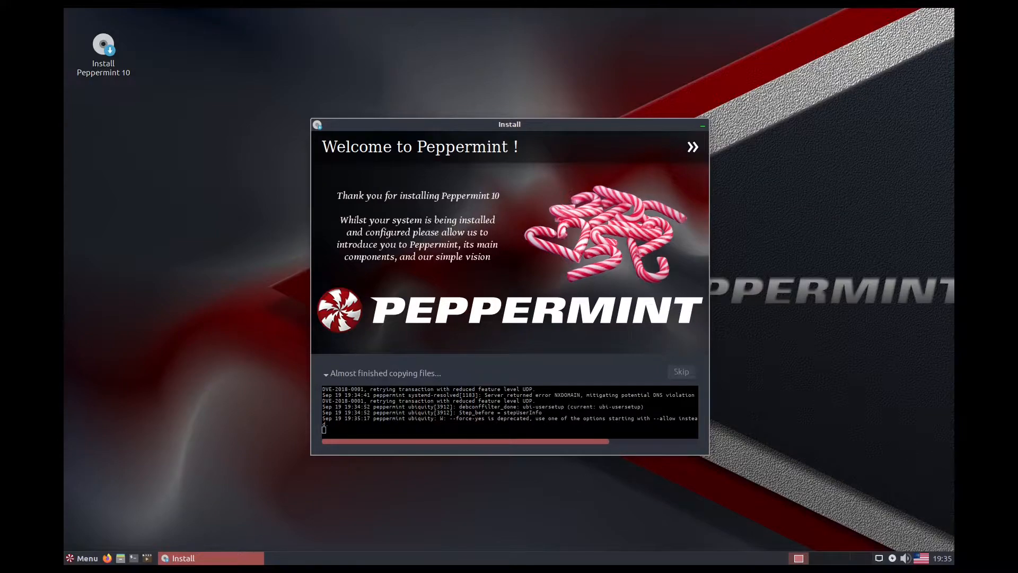
- Page through the installer slideshow until installation finishes, then restart the VM
{"action": "left_click", "coordinate": [692, 147]}
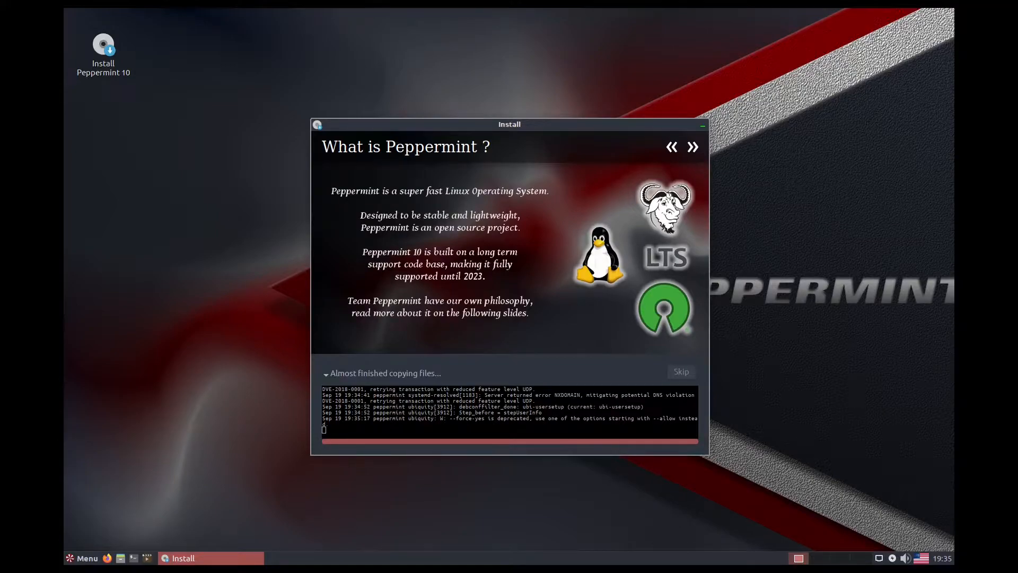
{"action": "left_click", "coordinate": [692, 147]}
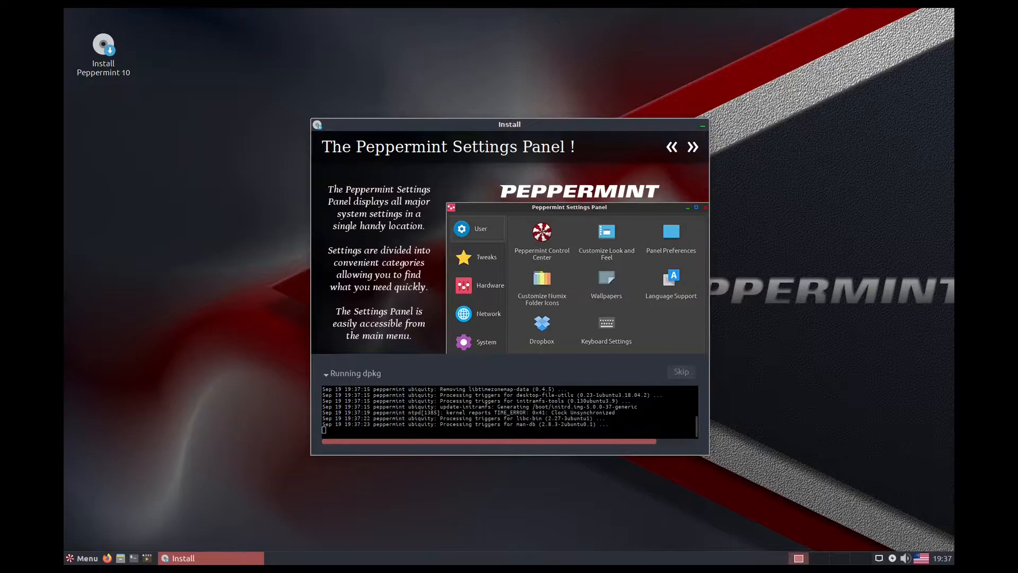
{"action": "left_click", "coordinate": [692, 147]}
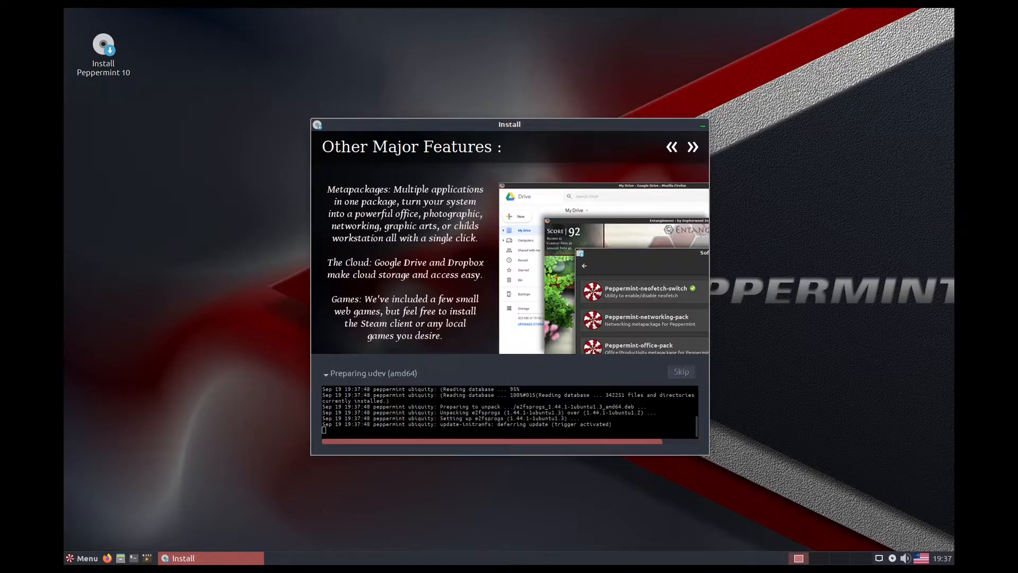
{"action": "left_click", "coordinate": [692, 147]}
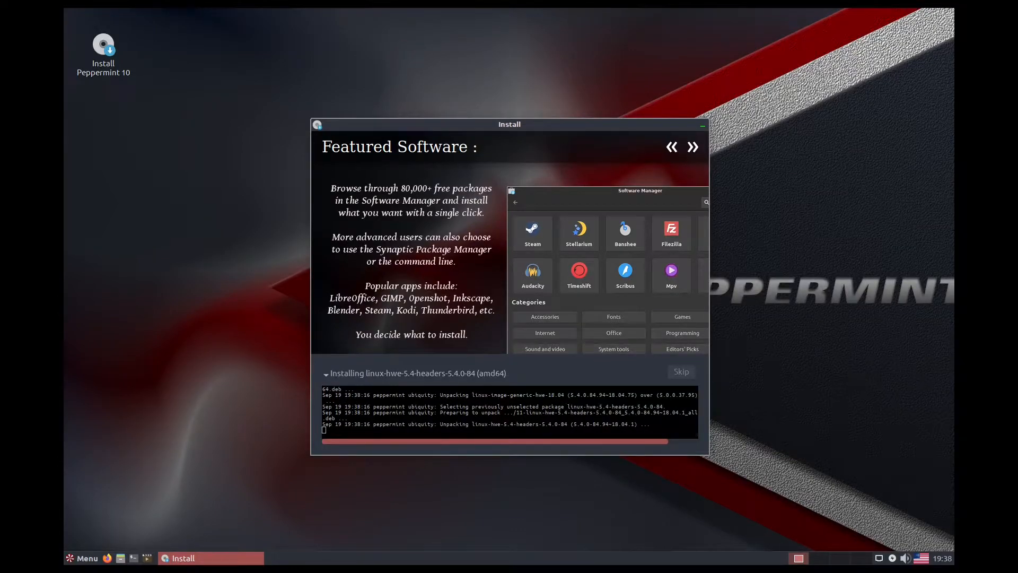
{"action": "left_click", "coordinate": [691, 147]}
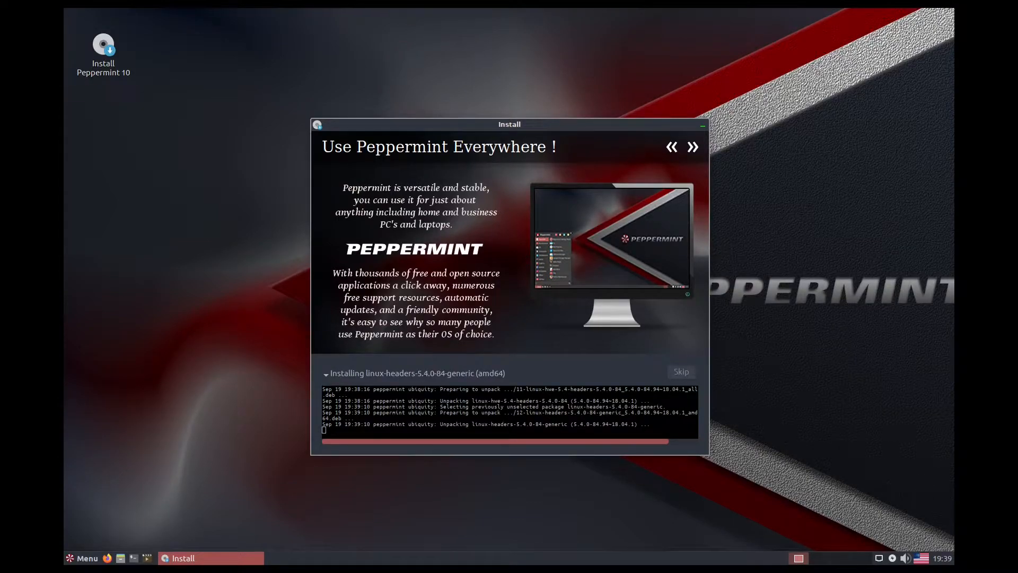
{"action": "left_click", "coordinate": [692, 147]}
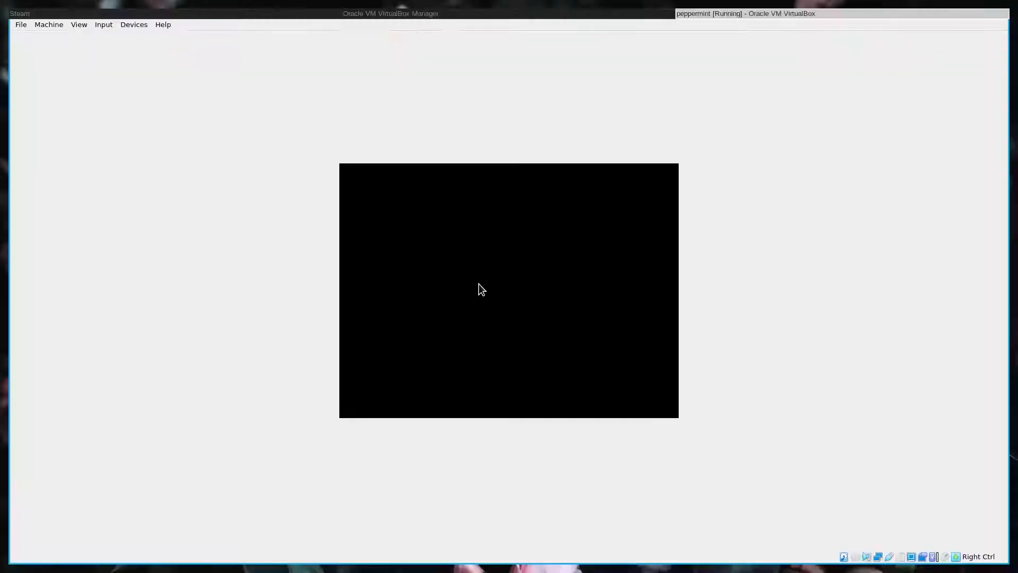
- Boot the installed system and view Nemo's About box showing version 4.0.6
{"action": "left_click", "coordinate": [104, 24]}
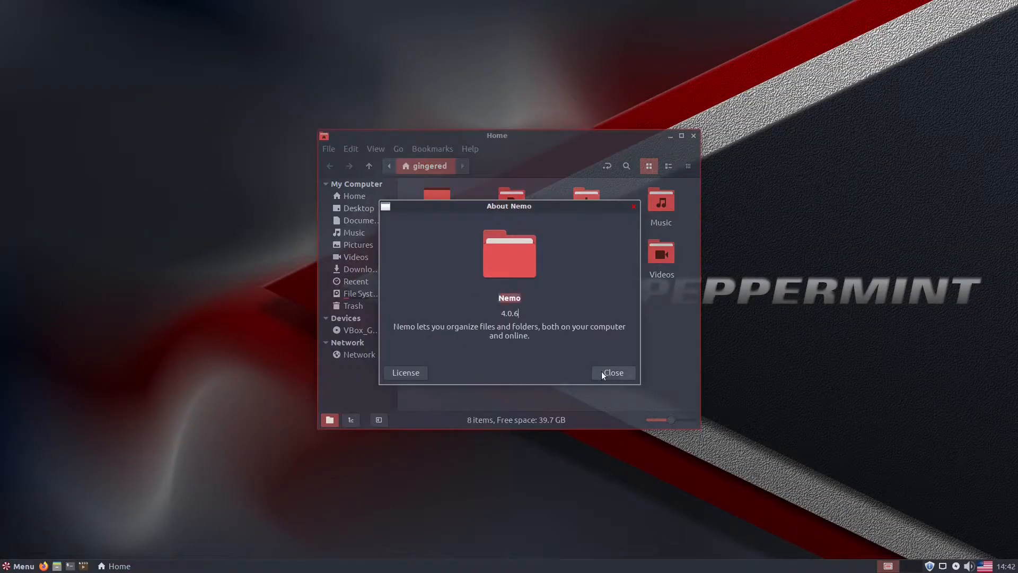
- Close About Nemo and Firefox, dismiss the Synaptic dpkg error, and launch Terminal
{"action": "left_click", "coordinate": [612, 372]}
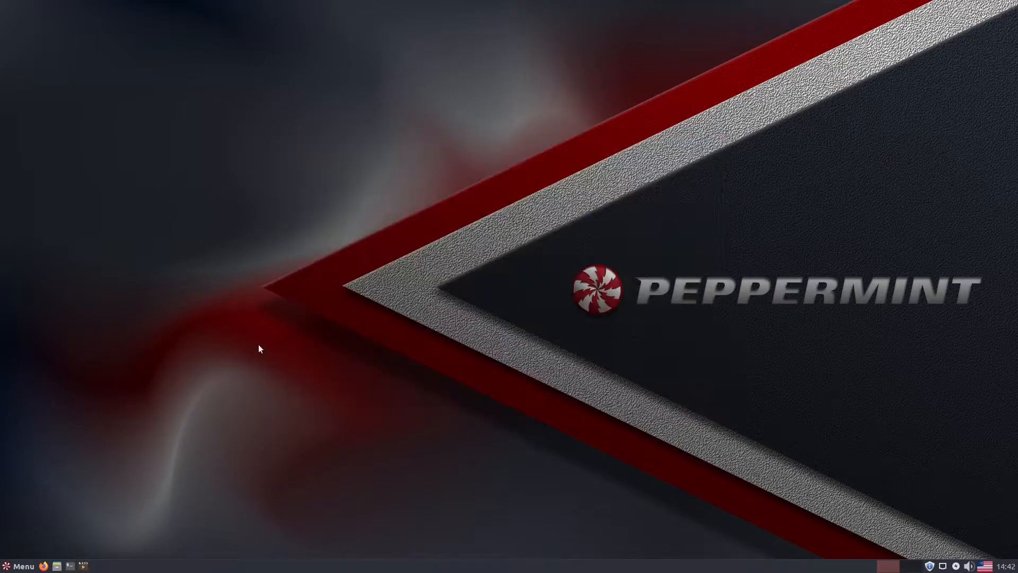
{"action": "left_click", "coordinate": [70, 566]}
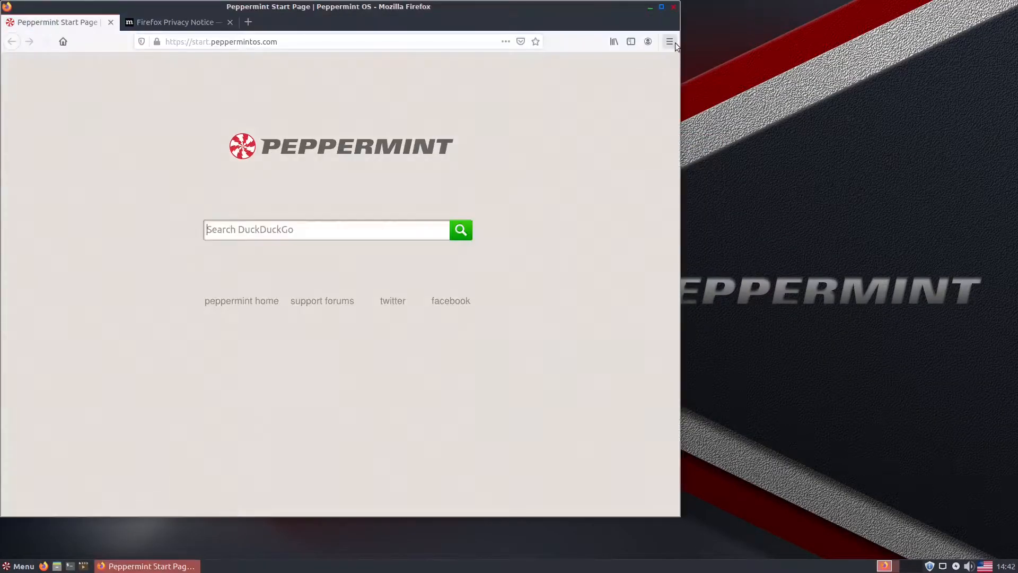
{"action": "left_click", "coordinate": [230, 22]}
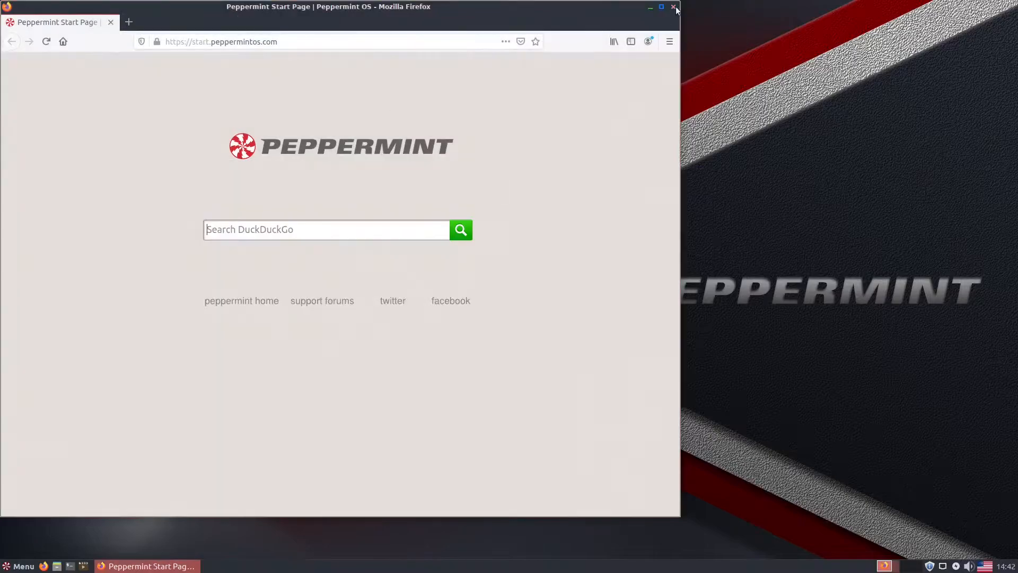
{"action": "left_click", "coordinate": [674, 7]}
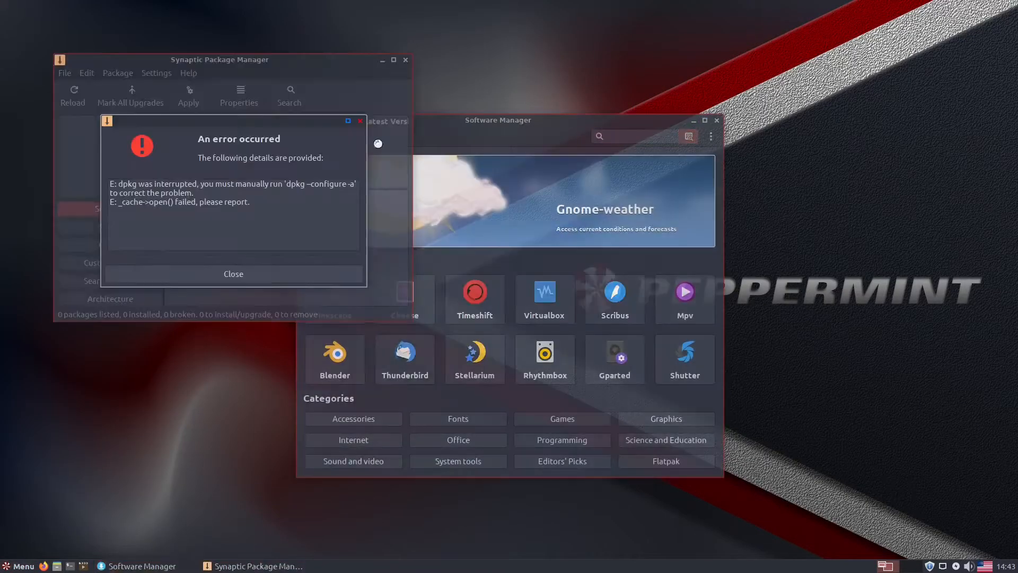
{"action": "left_click", "coordinate": [18, 566]}
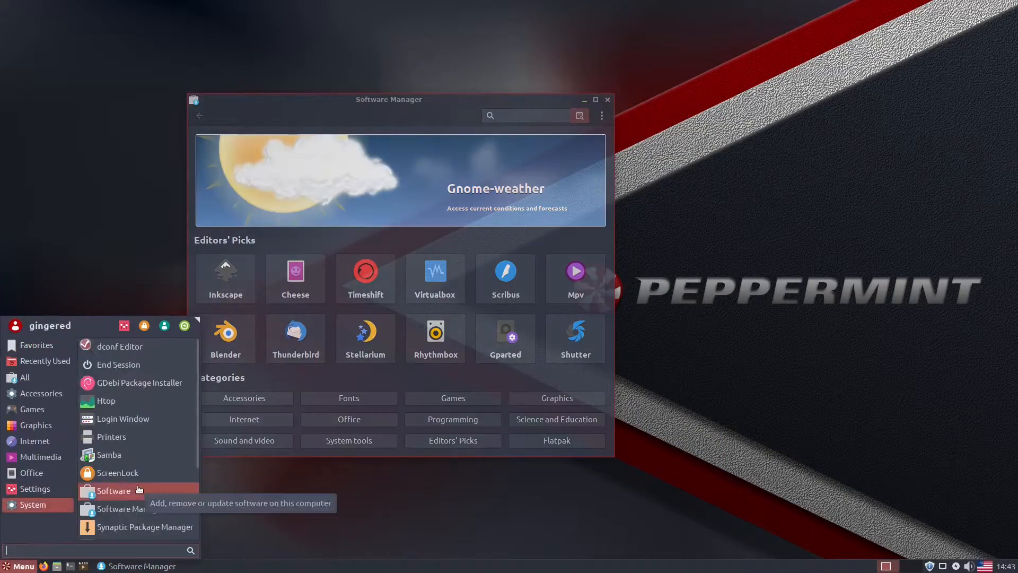
{"action": "left_click", "coordinate": [114, 490]}
{"action": "type", "text": "sudo apt u"}
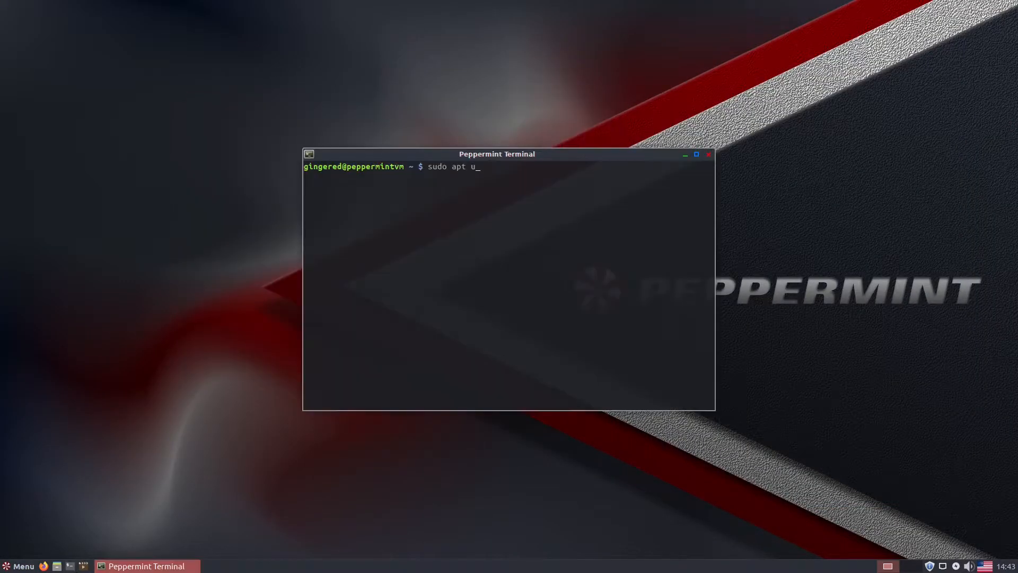
- Run sudo apt update and upgrade, then list processes with ps aux in a second tab
{"action": "key", "text": "Return"}
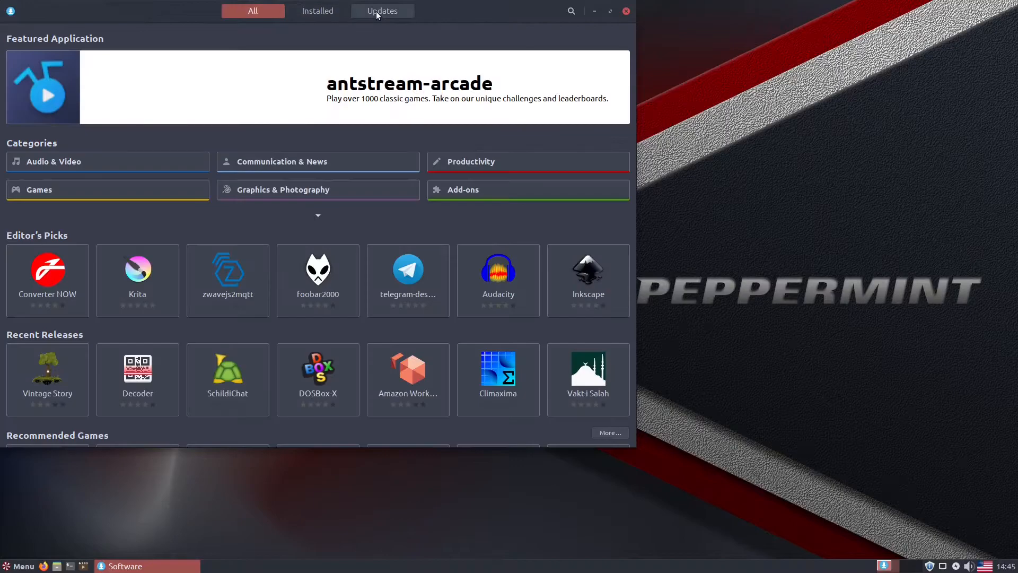
{"action": "left_click", "coordinate": [625, 11]}
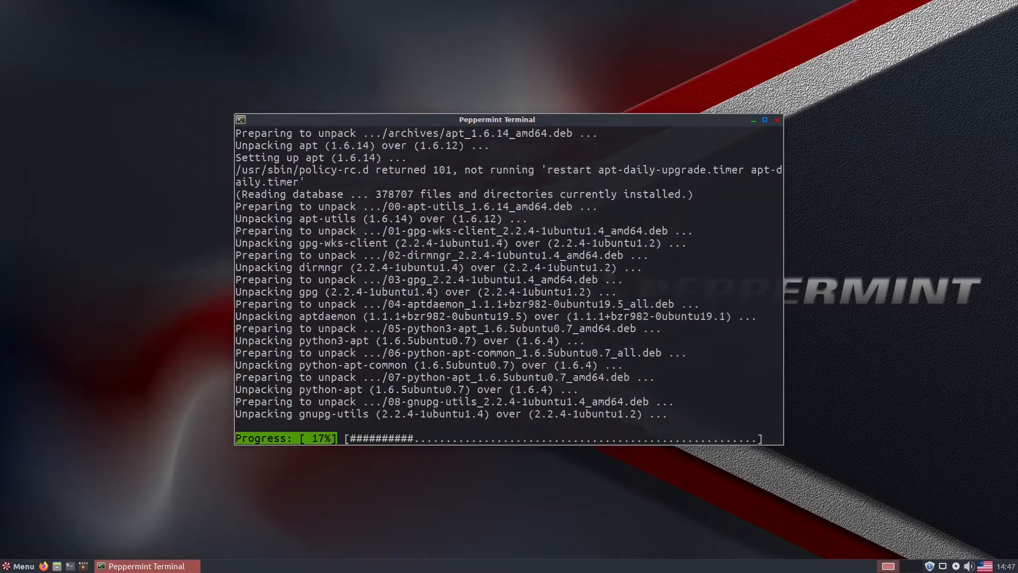
{"action": "right_click", "coordinate": [497, 119]}
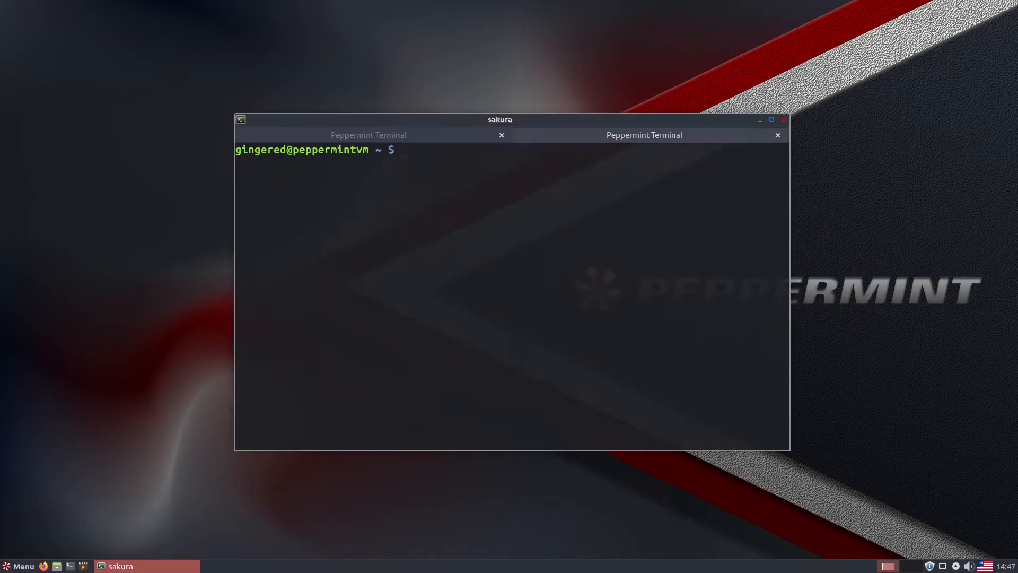
{"action": "type", "text": "ps aux"}
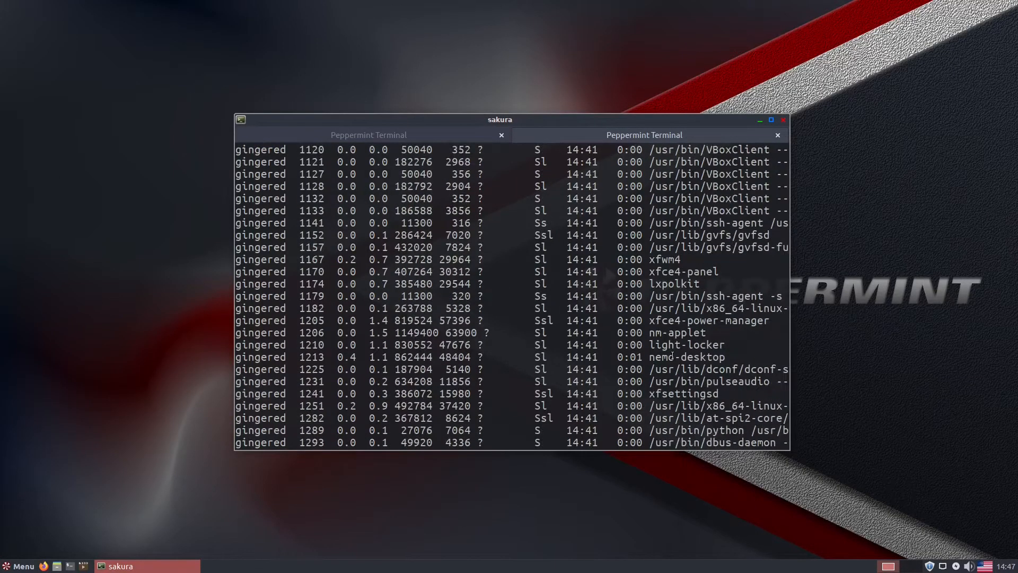
{"action": "scroll", "scroll_direction": "down", "scroll_amount": 3}
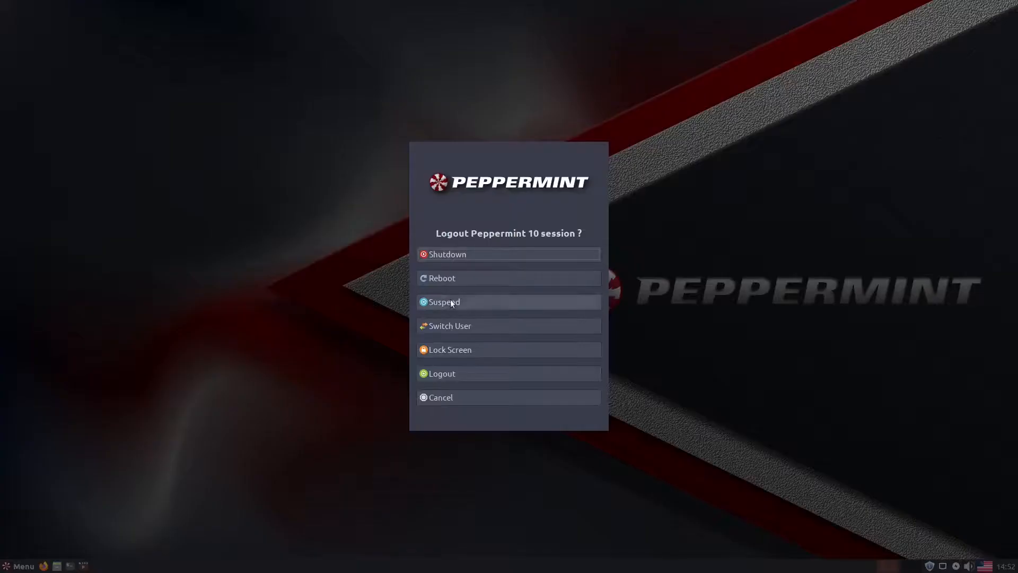
- Reboot, reopen Firefox on DuckDuckGo, and confirm version 92.0 in About Firefox
{"action": "left_click", "coordinate": [442, 397]}
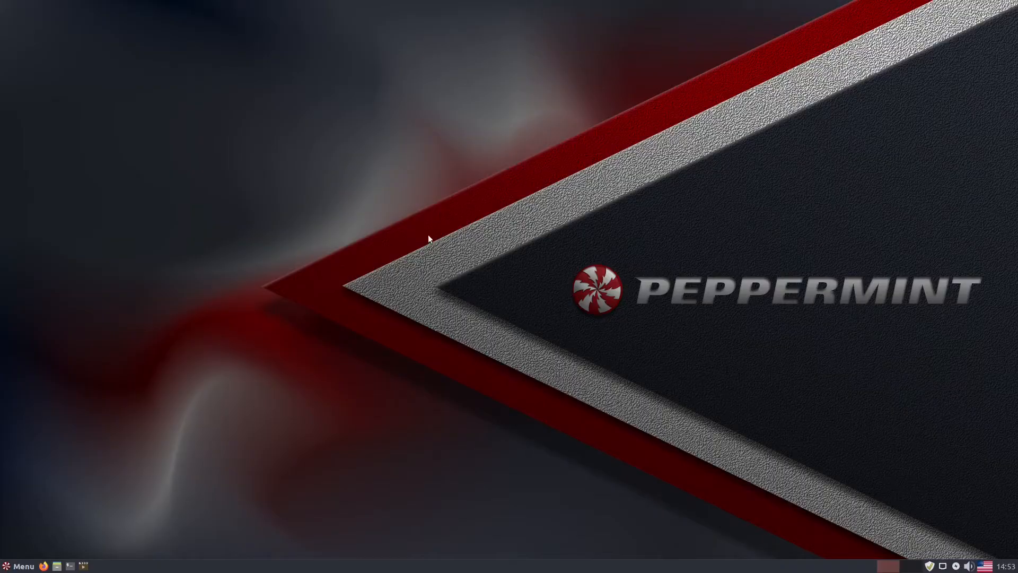
{"action": "left_click", "coordinate": [43, 566]}
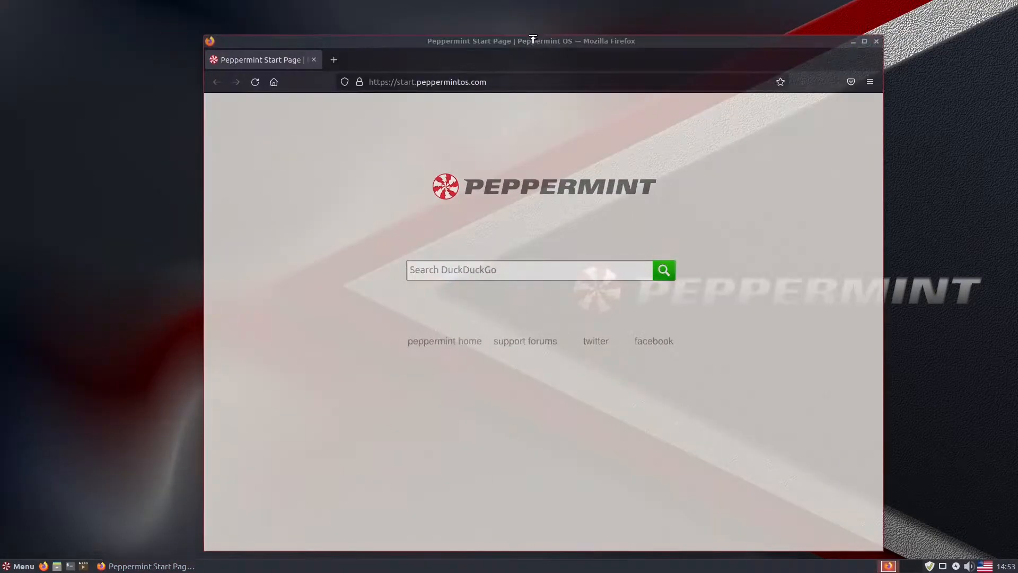
{"action": "left_click", "coordinate": [662, 269]}
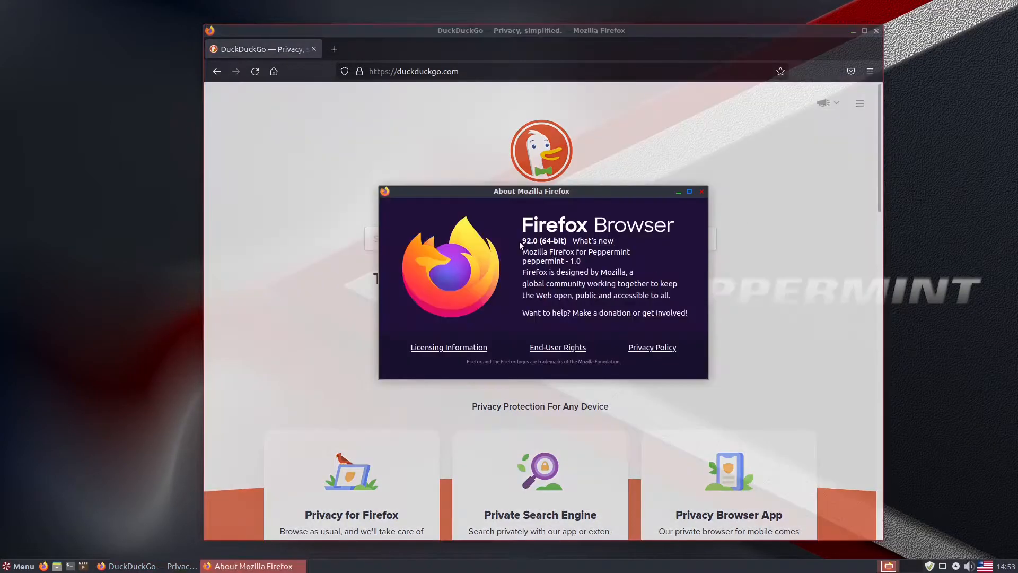
{"action": "left_click", "coordinate": [18, 565]}
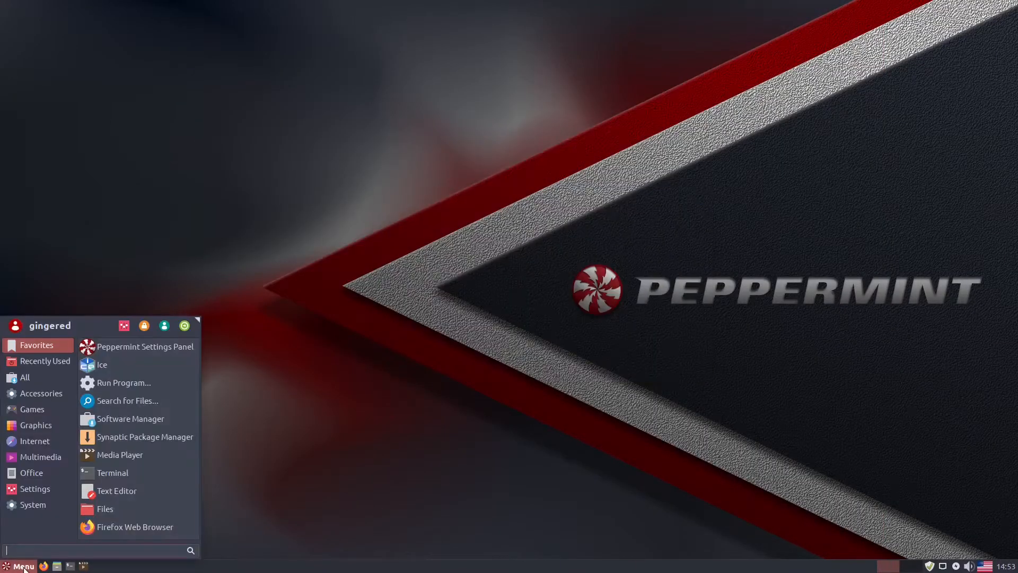
- Launch Customize Look and Feel from the Settings Panel, then close it
{"action": "left_click", "coordinate": [146, 346]}
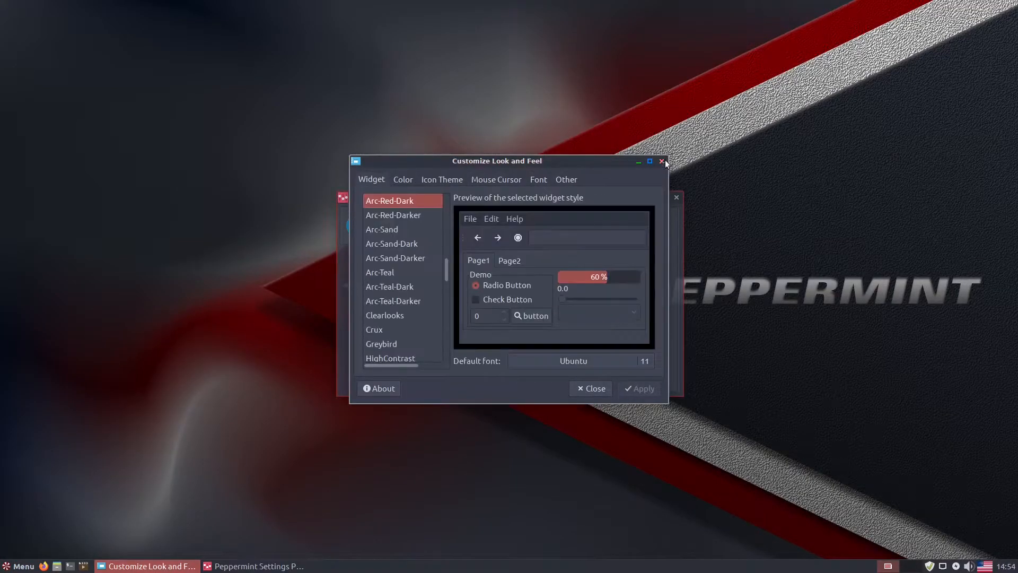
{"action": "left_click", "coordinate": [663, 161]}
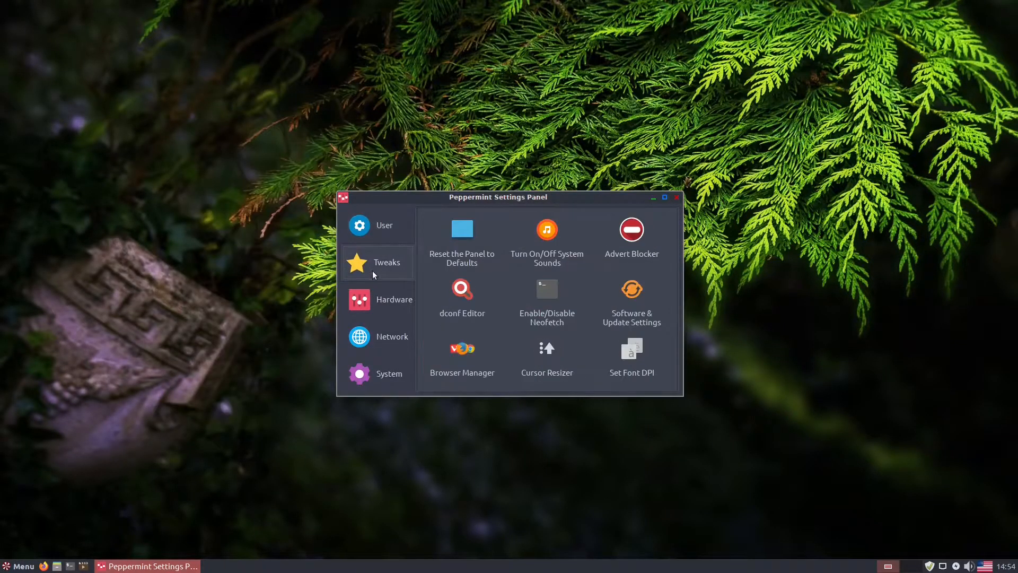
- Browse the Software & Updates Other Software and Authentication tabs, then close them
{"action": "left_click", "coordinate": [631, 289]}
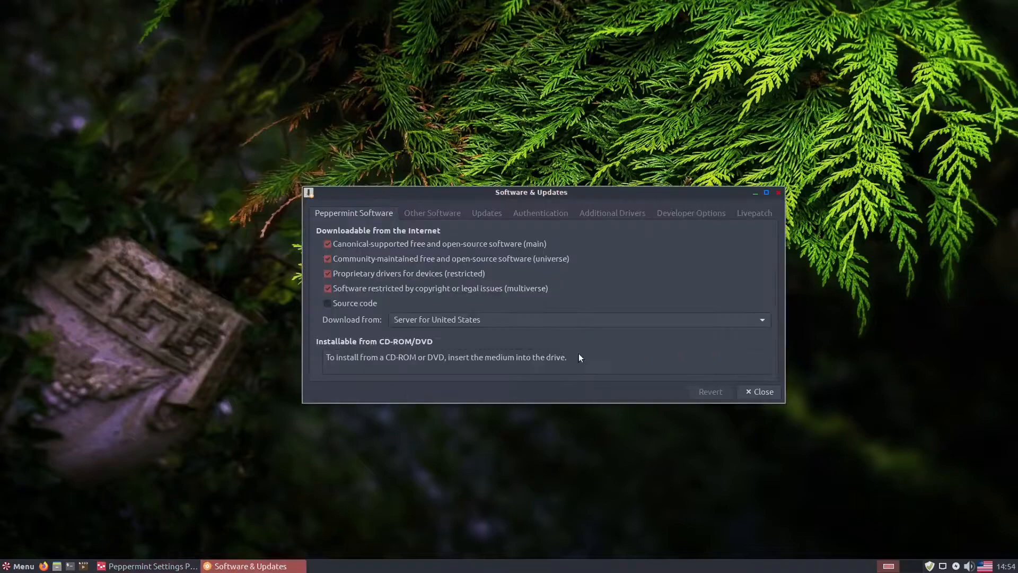
{"action": "left_click", "coordinate": [432, 212]}
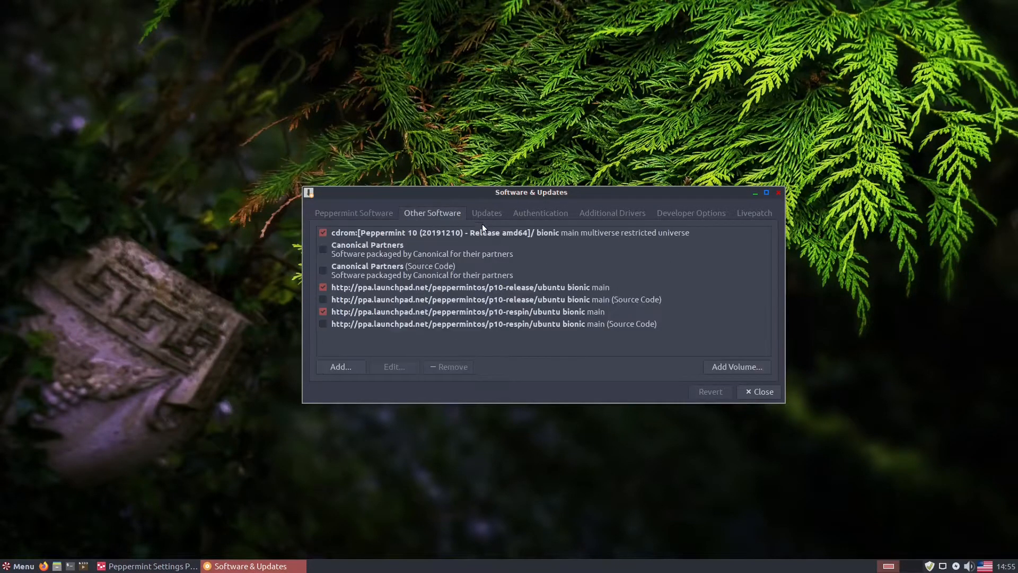
{"action": "left_click", "coordinate": [540, 212]}
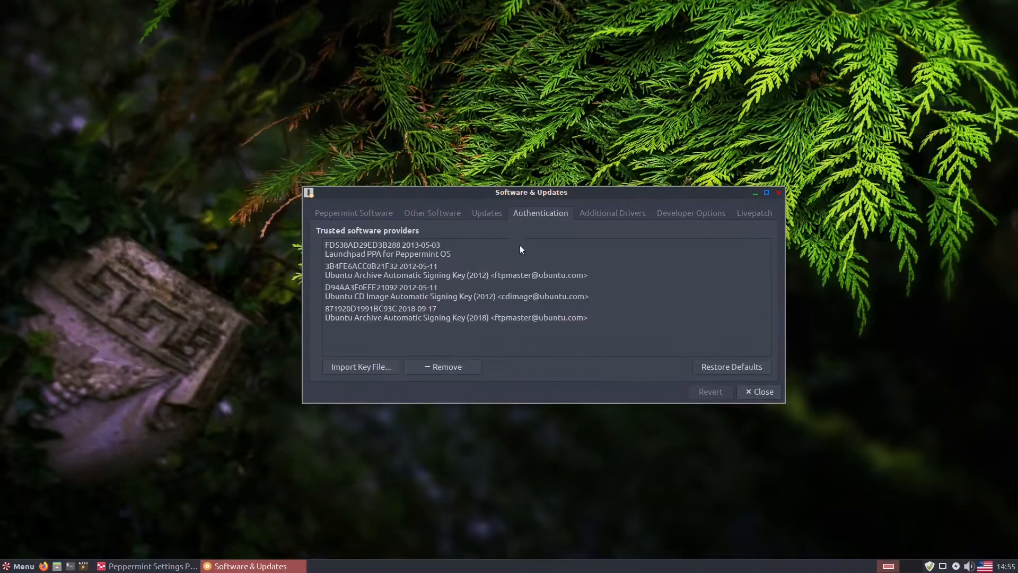
{"action": "left_click", "coordinate": [754, 212]}
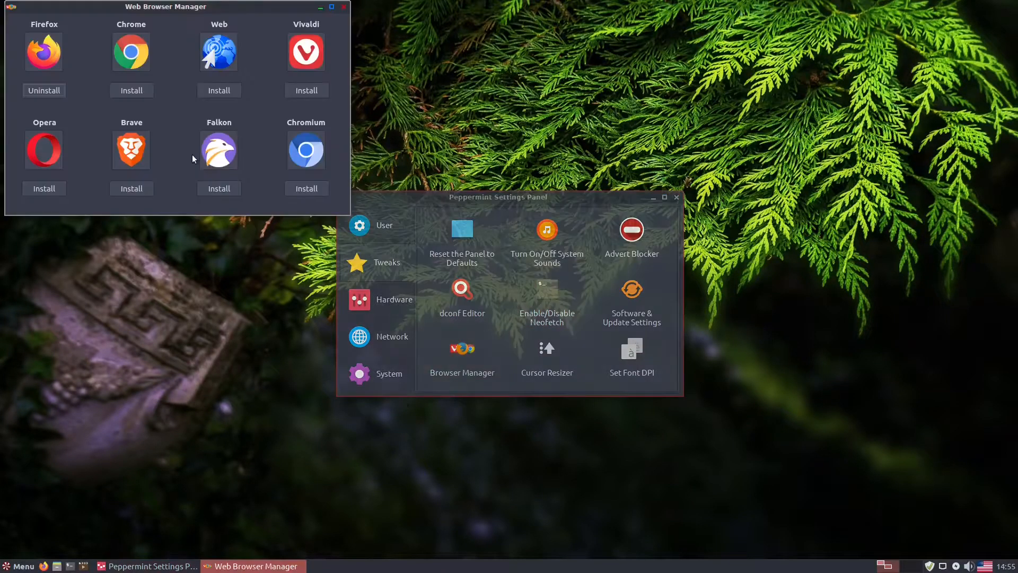
{"action": "left_click", "coordinate": [342, 6]}
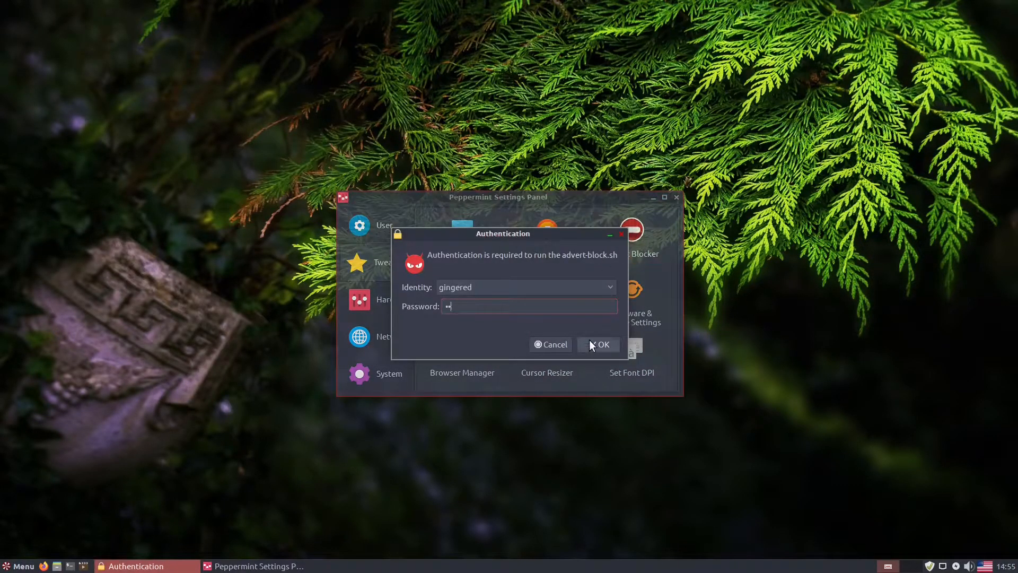
- Run the Advert Blocker with mvps.org and sysctl.org and review the hosts file
{"action": "left_click", "coordinate": [598, 344]}
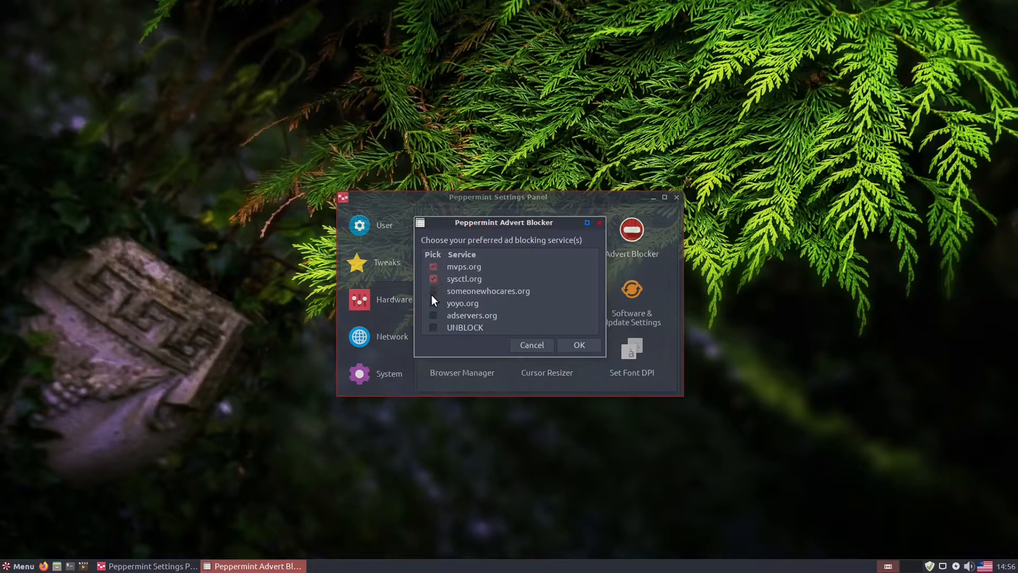
{"action": "left_click", "coordinate": [578, 344]}
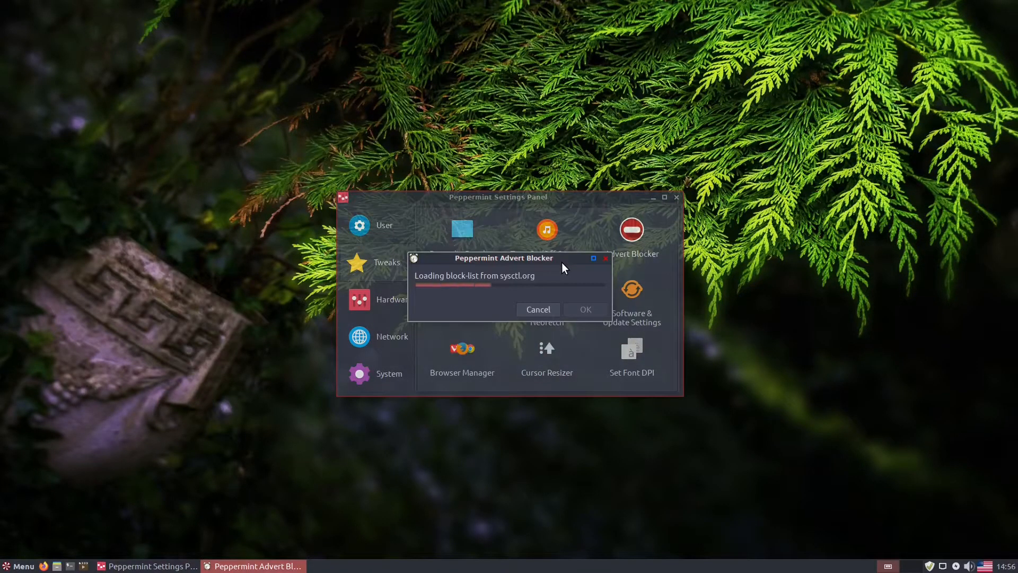
{"action": "left_click", "coordinate": [538, 309]}
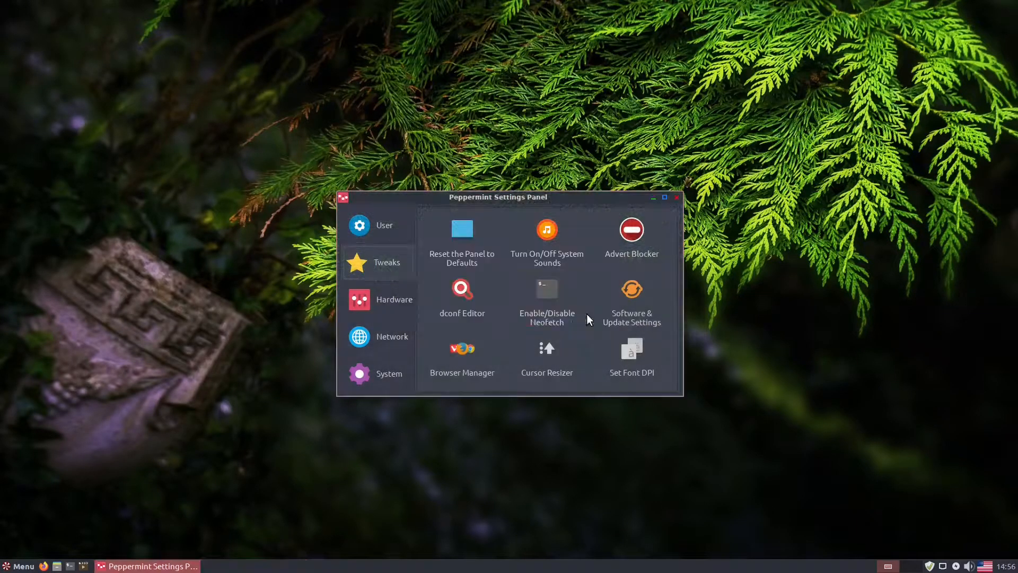
{"action": "left_click", "coordinate": [630, 229]}
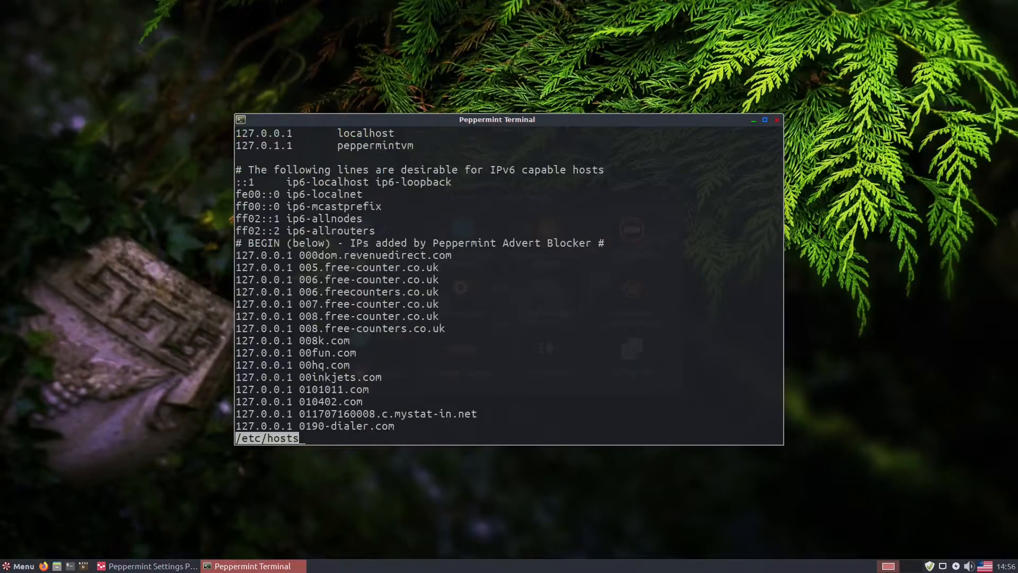
{"action": "scroll", "scroll_direction": "down", "scroll_amount": 3}
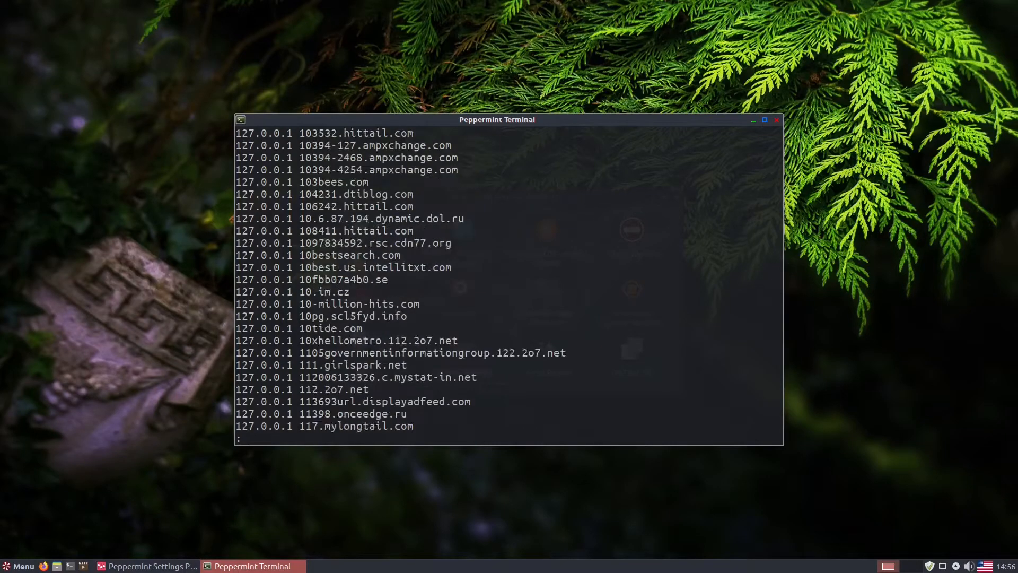
{"action": "left_click", "coordinate": [150, 566]}
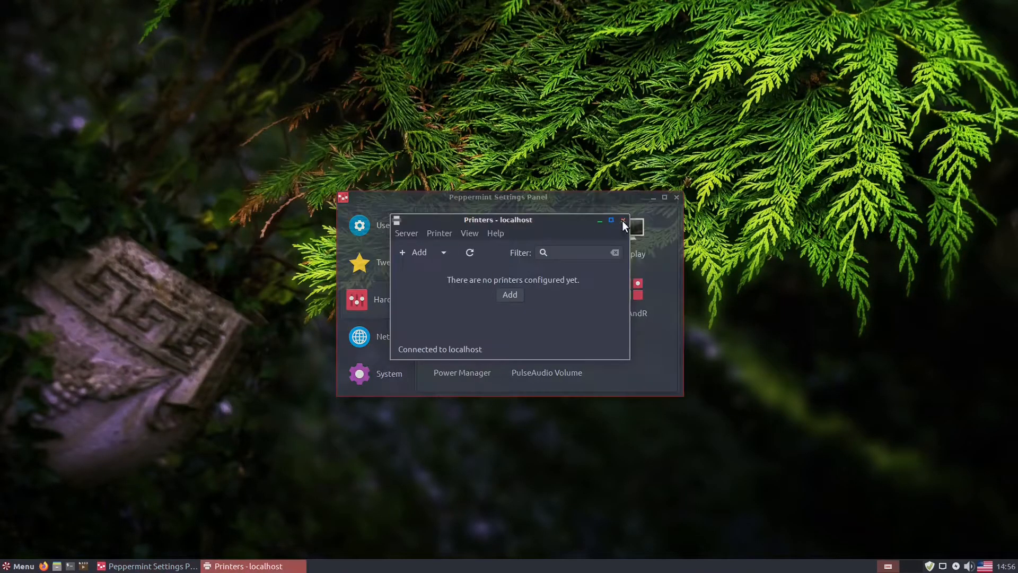
- Check the Printers and Display settings, then close the Settings Panel
{"action": "left_click", "coordinate": [621, 219]}
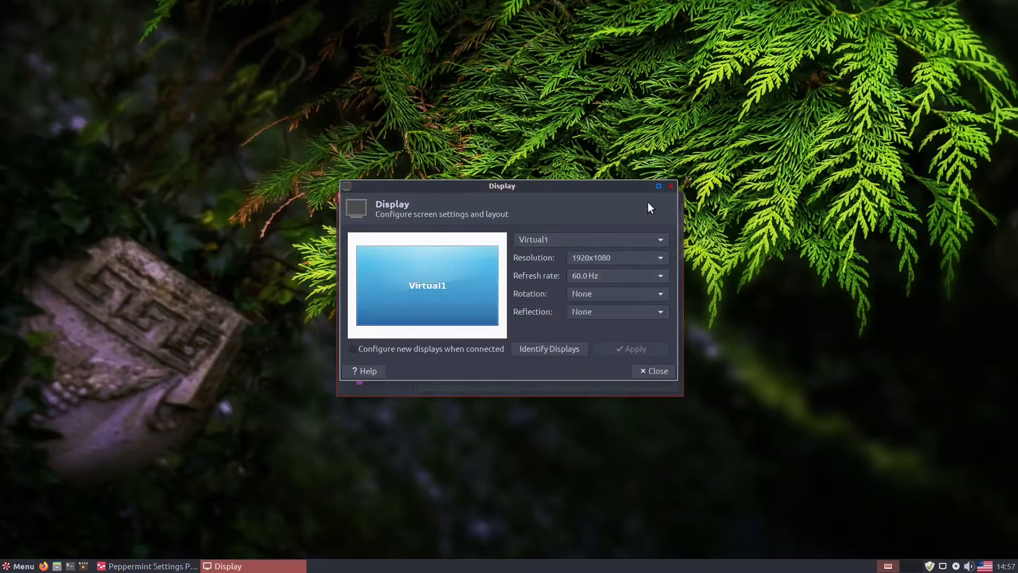
{"action": "left_click", "coordinate": [653, 371]}
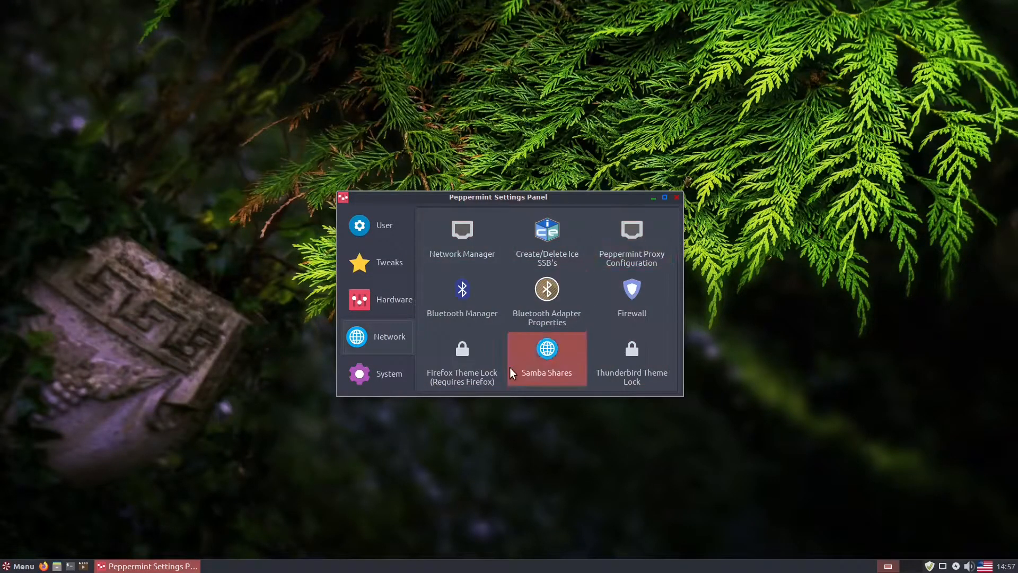
{"action": "left_click", "coordinate": [386, 373]}
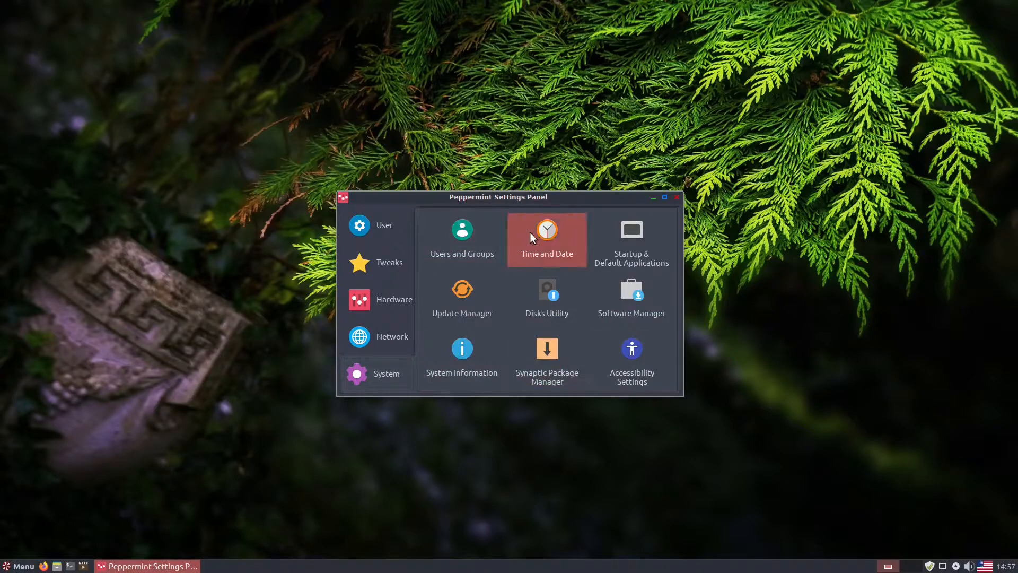
{"action": "left_click", "coordinate": [18, 566]}
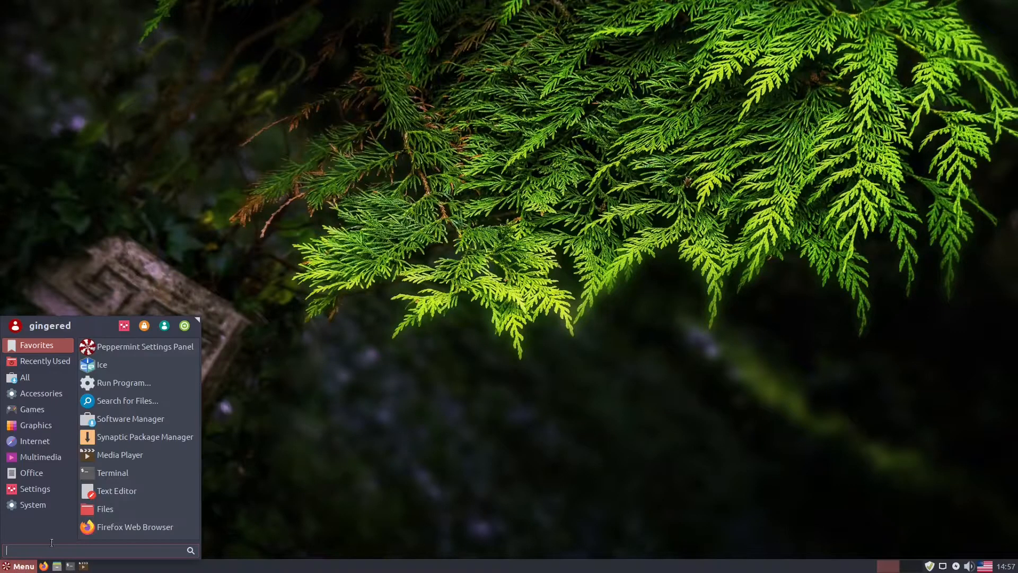
- Try the pinball web app and close it
{"action": "left_click", "coordinate": [41, 393]}
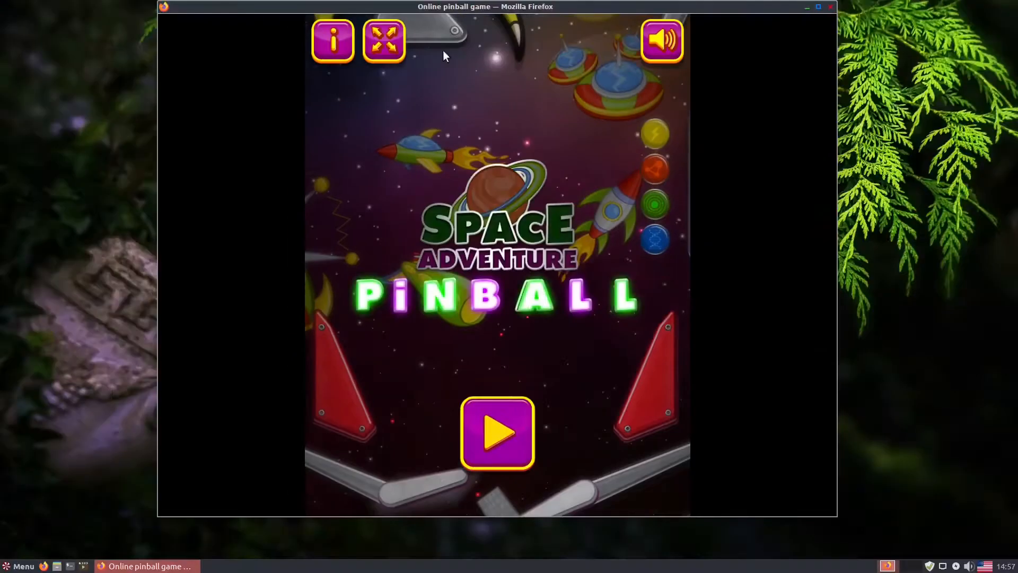
{"action": "left_click", "coordinate": [496, 433]}
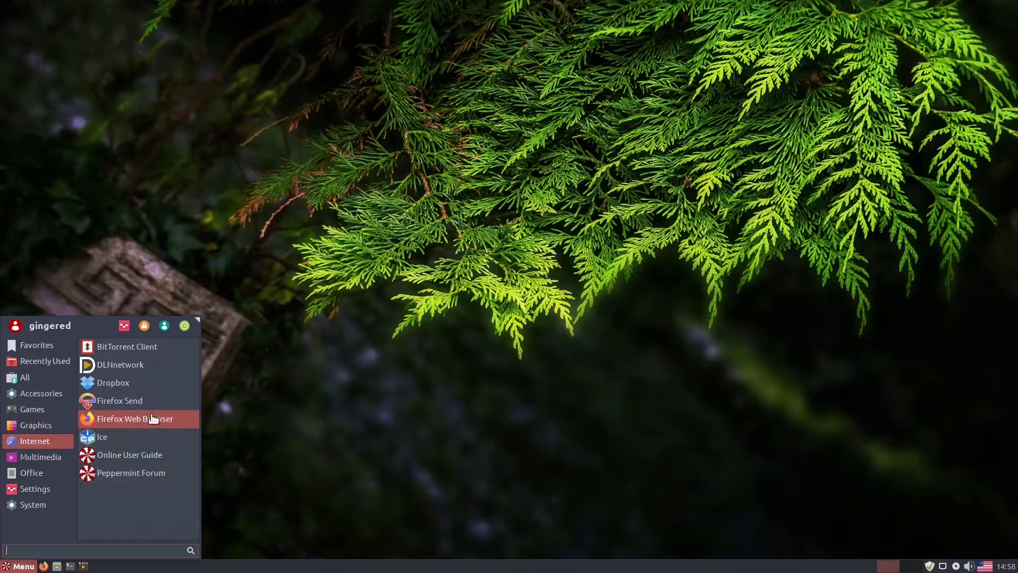
{"action": "left_click", "coordinate": [37, 345]}
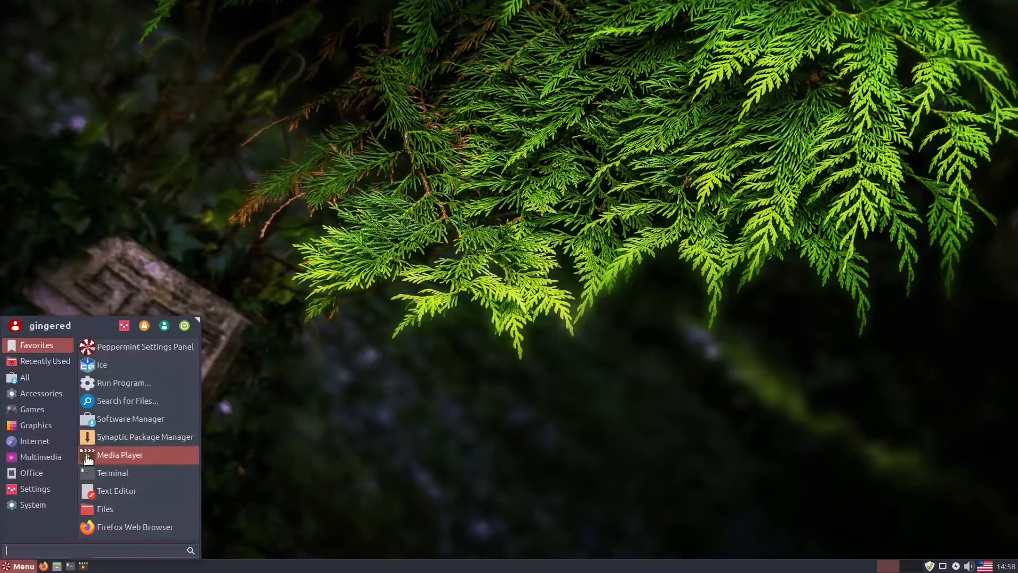
- Launch the Gmail and Microsoft Word Online web apps, then close them and the Menu
{"action": "left_click", "coordinate": [34, 440]}
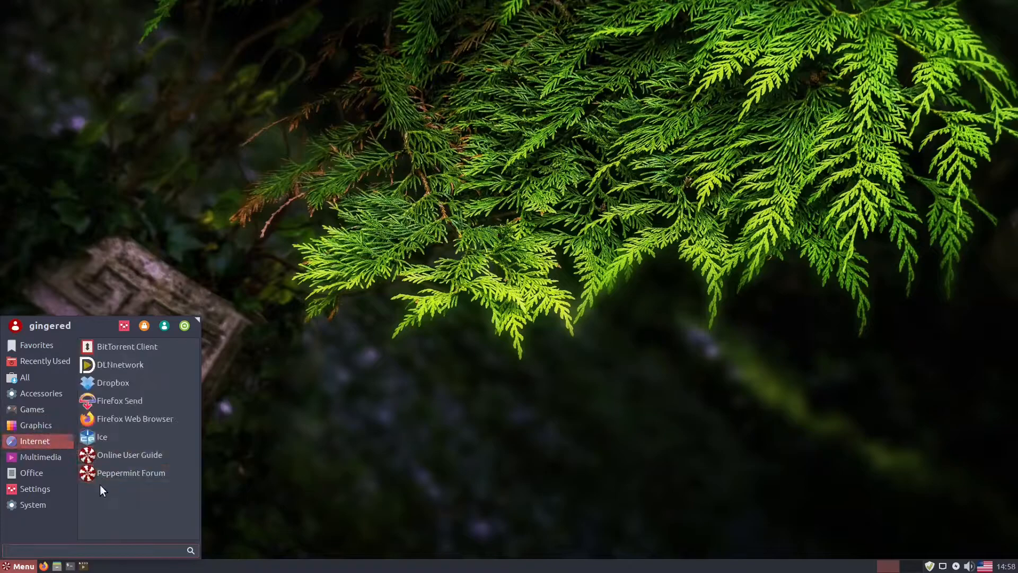
{"action": "left_click", "coordinate": [134, 419]}
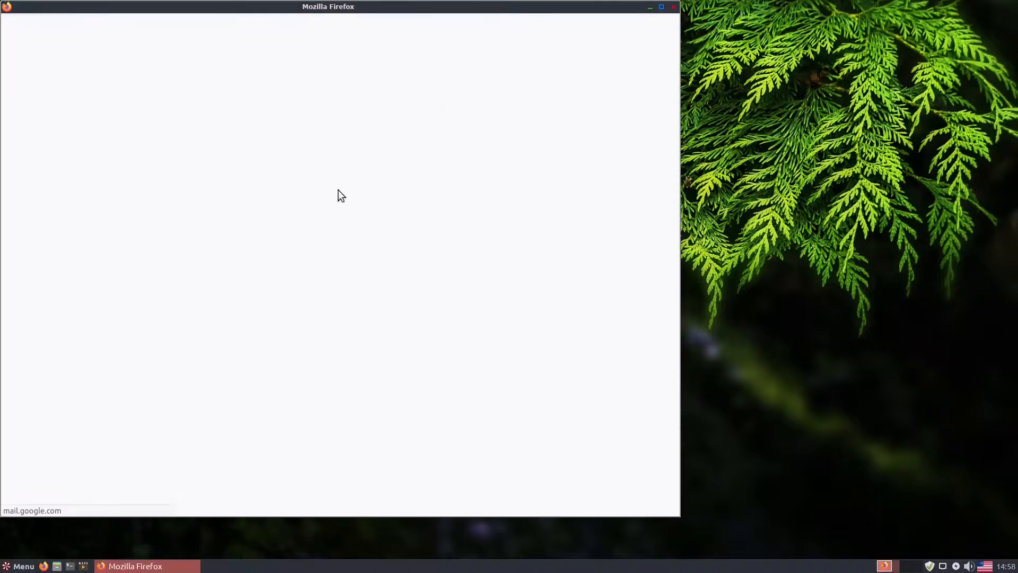
{"action": "left_click", "coordinate": [18, 566]}
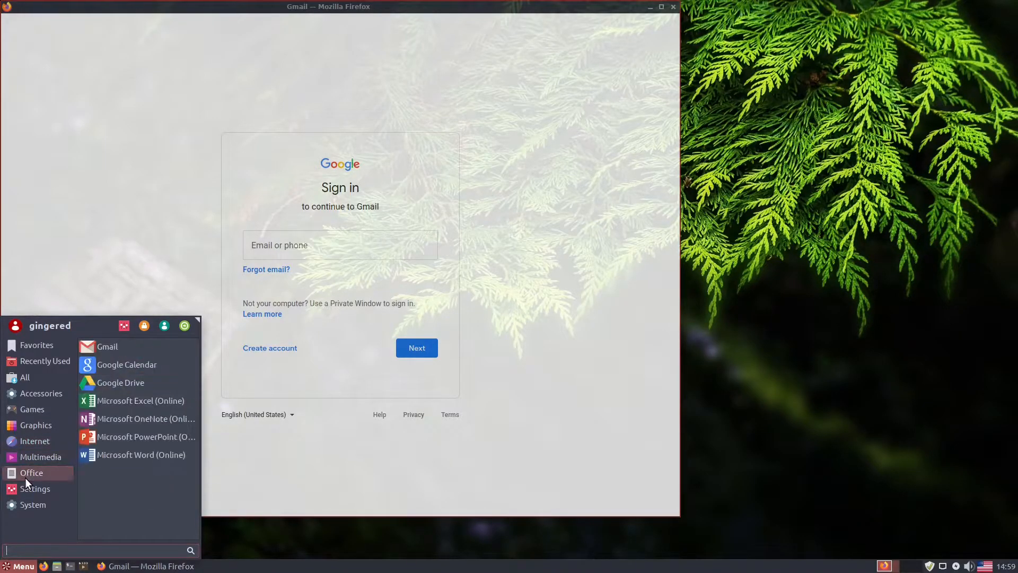
{"action": "left_click", "coordinate": [140, 454]}
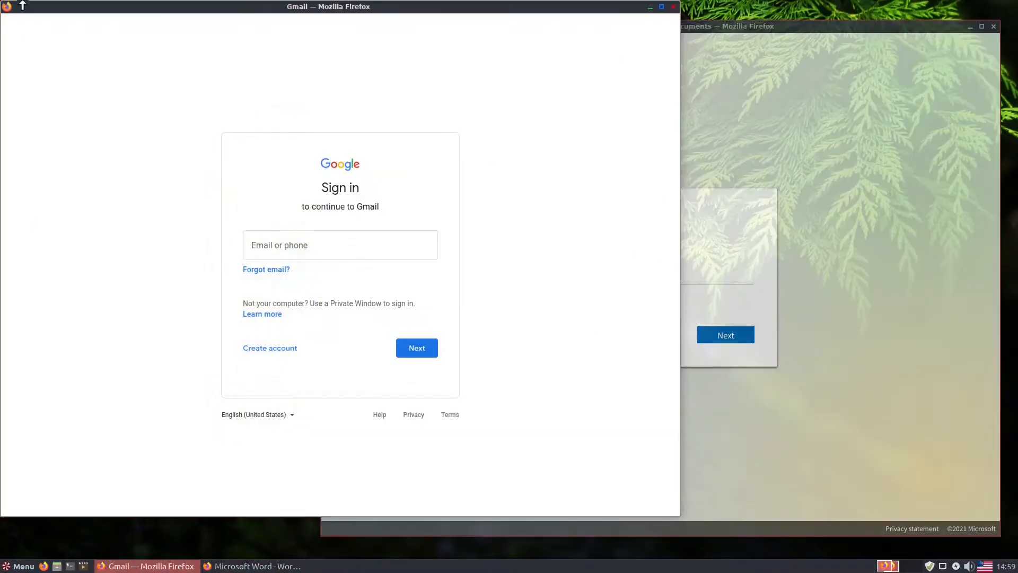
{"action": "left_click", "coordinate": [18, 565]}
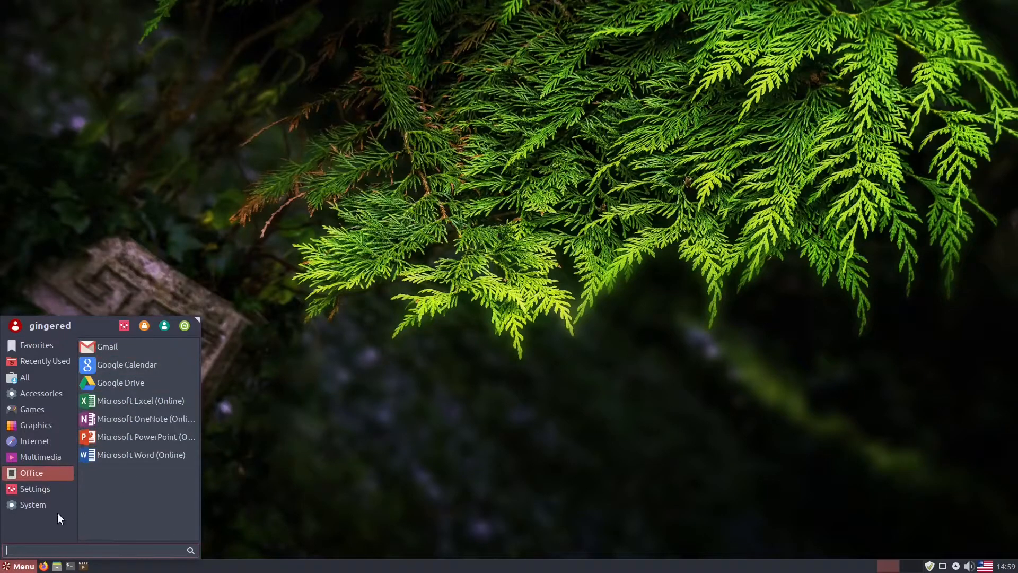
{"action": "left_click", "coordinate": [387, 416]}
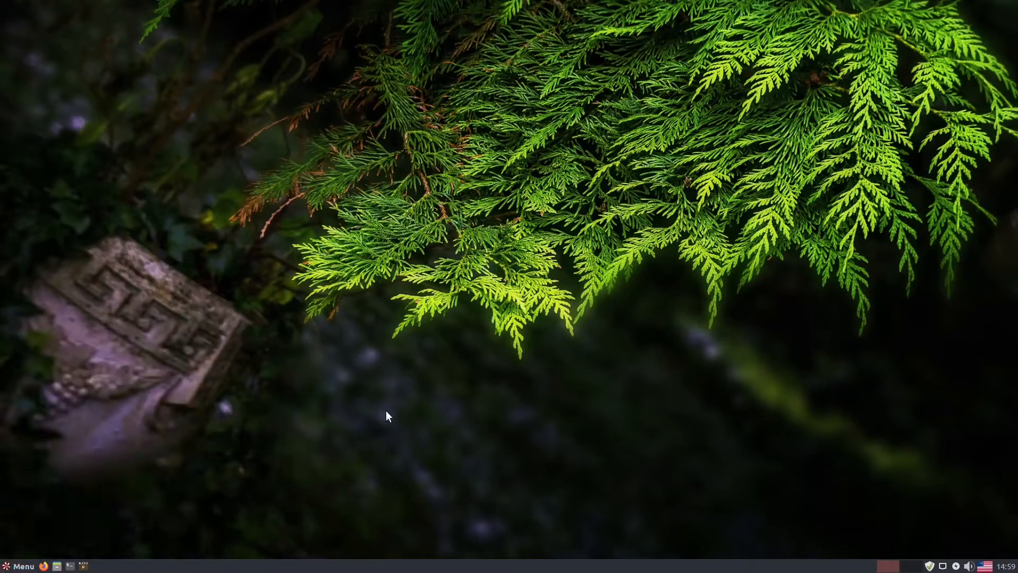
{"action": "mouse_move", "coordinate": [163, 423]}
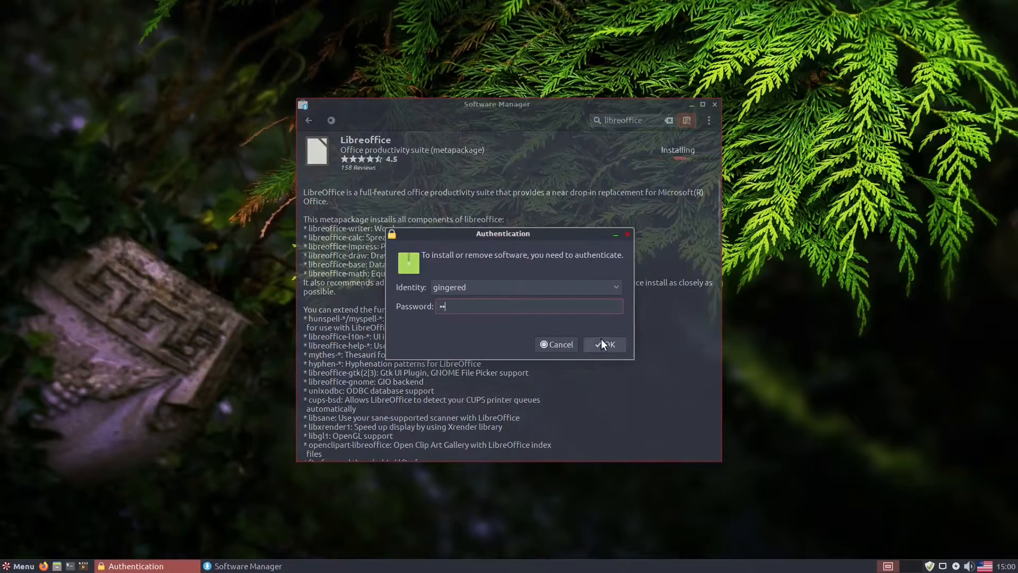
- Start installing LibreOffice and Thunderbird from Software Manager
{"action": "left_click", "coordinate": [603, 344]}
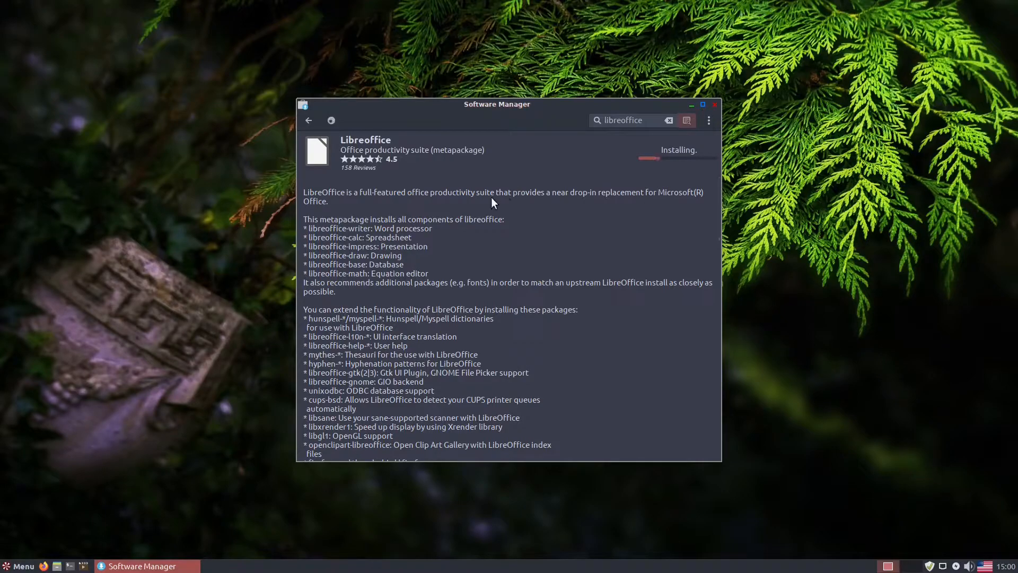
{"action": "left_click", "coordinate": [307, 120]}
{"action": "type", "text": "thunderbird"}
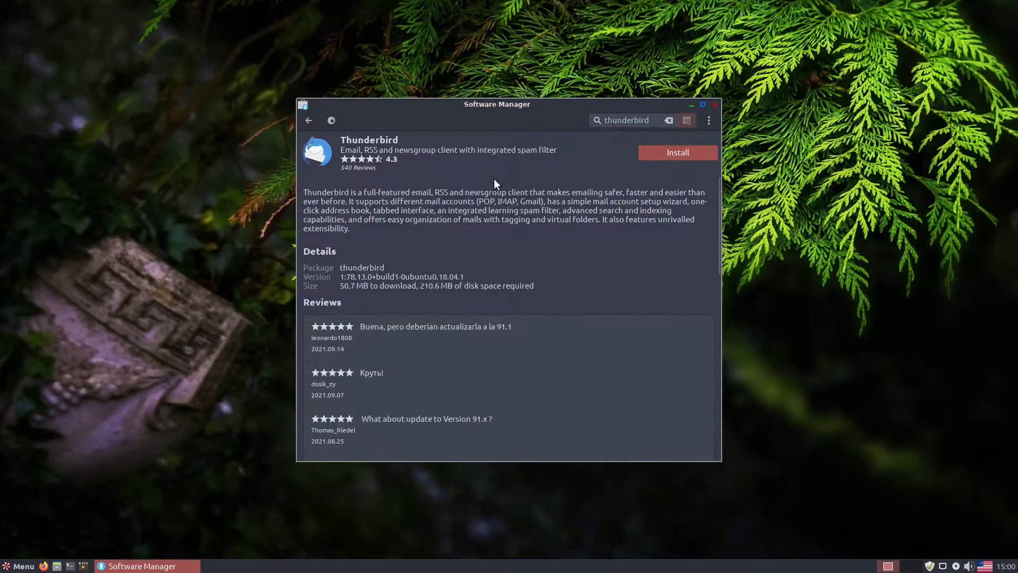
{"action": "left_click", "coordinate": [677, 152]}
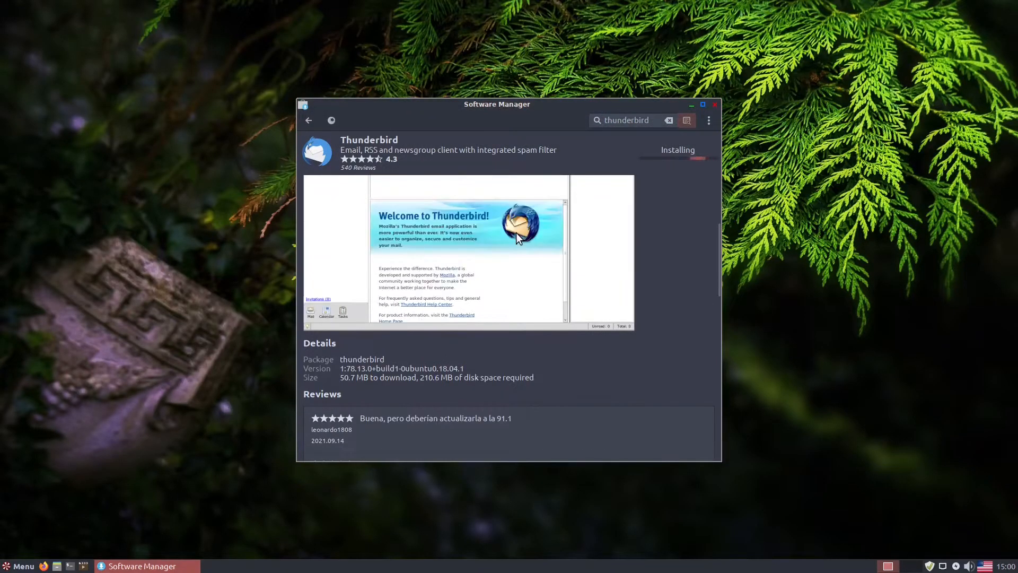
{"action": "left_click", "coordinate": [668, 121]}
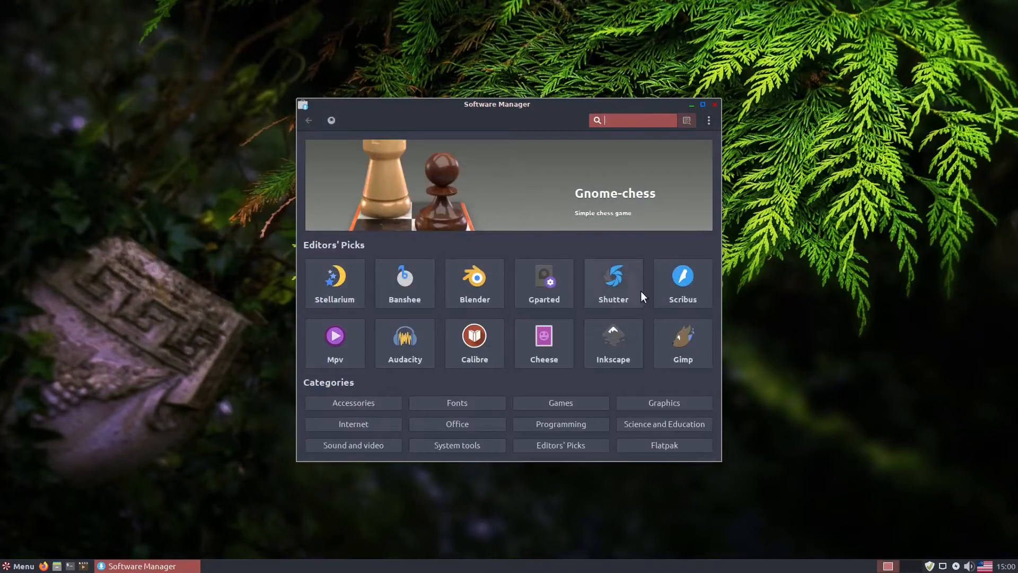
- Start installing GIMP, then briefly open and close a blank LibreOffice Writer document
{"action": "left_click", "coordinate": [18, 566]}
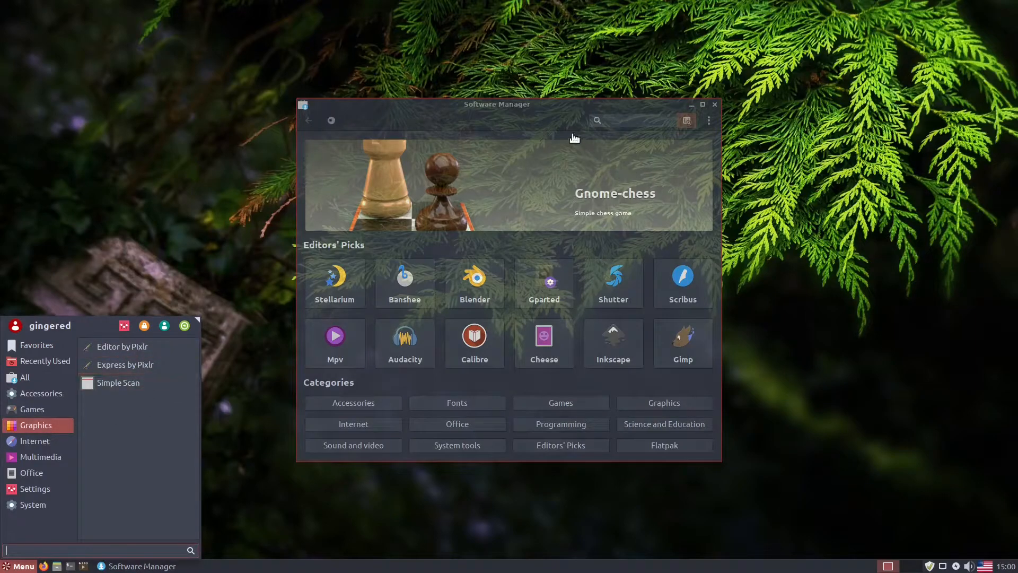
{"action": "left_click", "coordinate": [682, 342]}
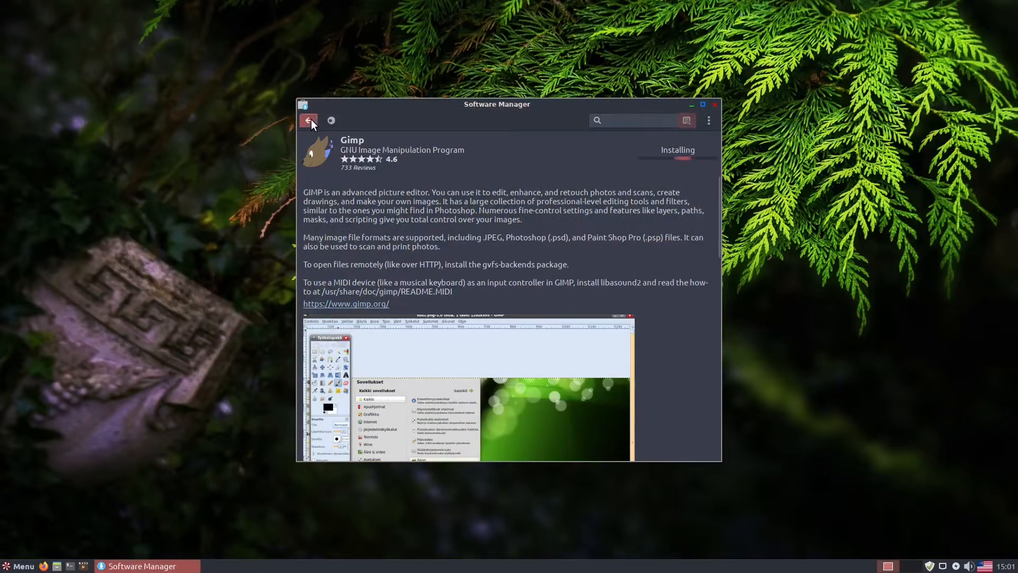
{"action": "left_click", "coordinate": [309, 120]}
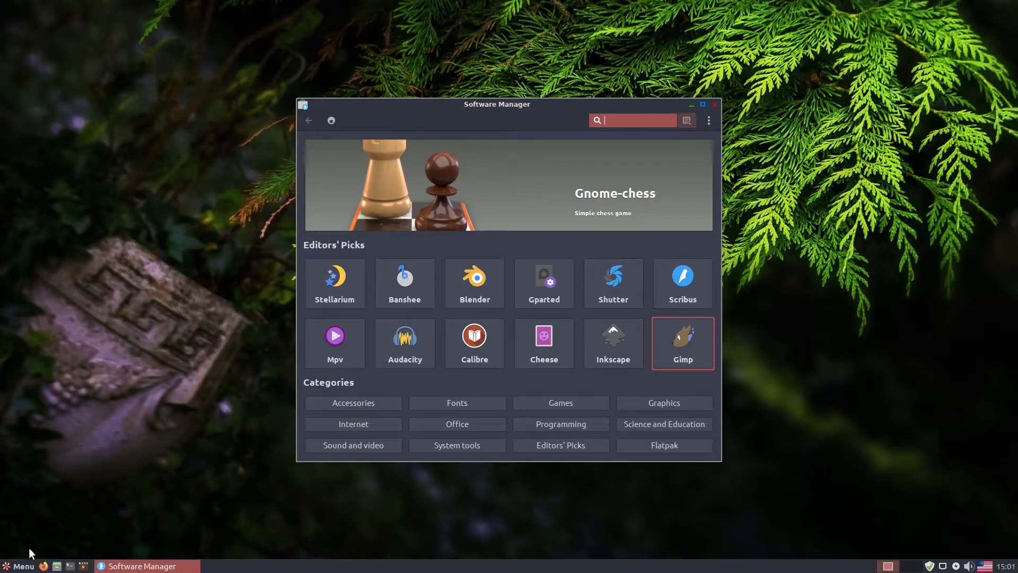
{"action": "left_click", "coordinate": [17, 565]}
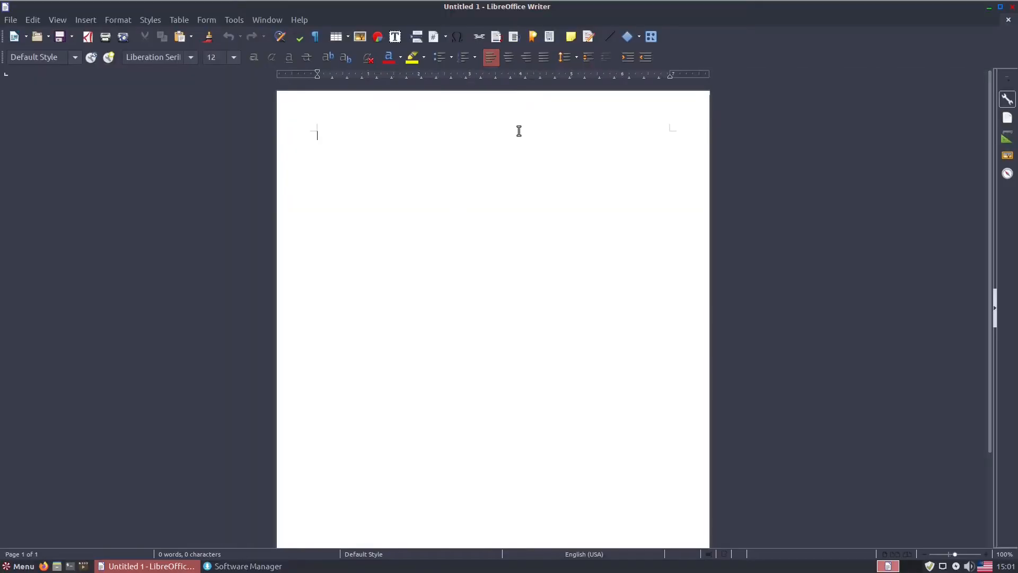
{"action": "left_click", "coordinate": [232, 57]}
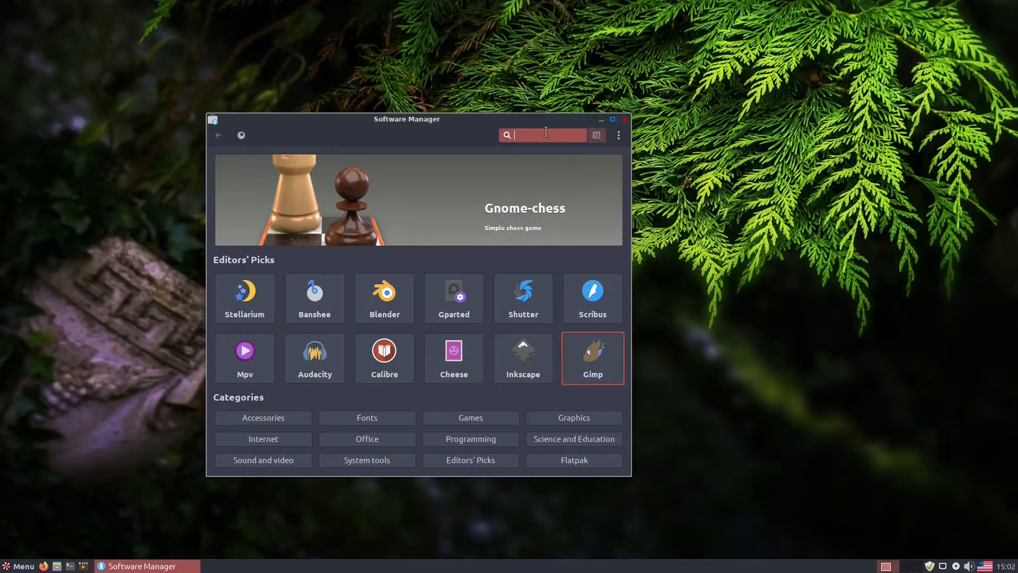
- Search Software Manager for 'zoom' and install the Zoom application
{"action": "type", "text": "zoom"}
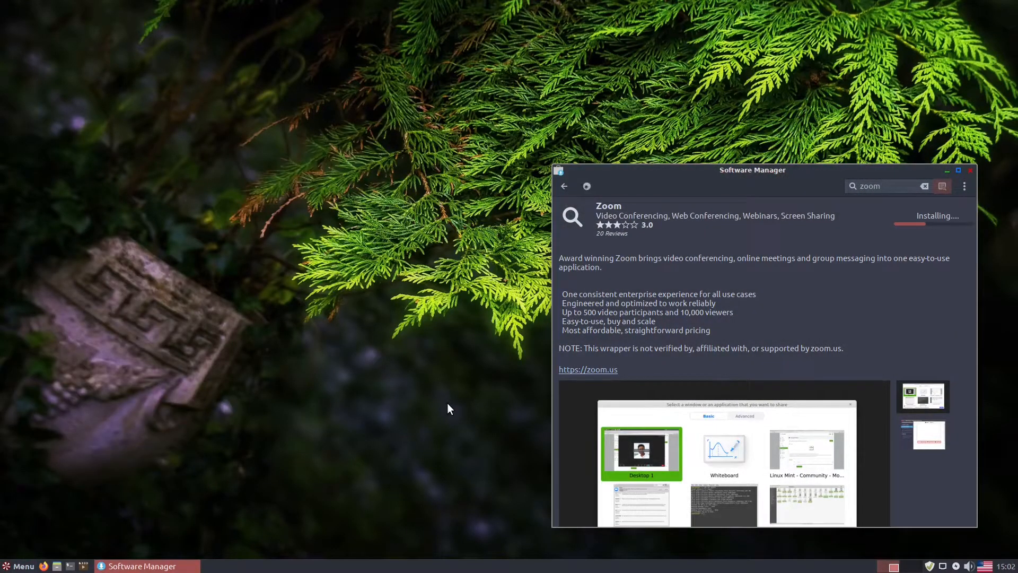
{"action": "mouse_move", "coordinate": [462, 462]}
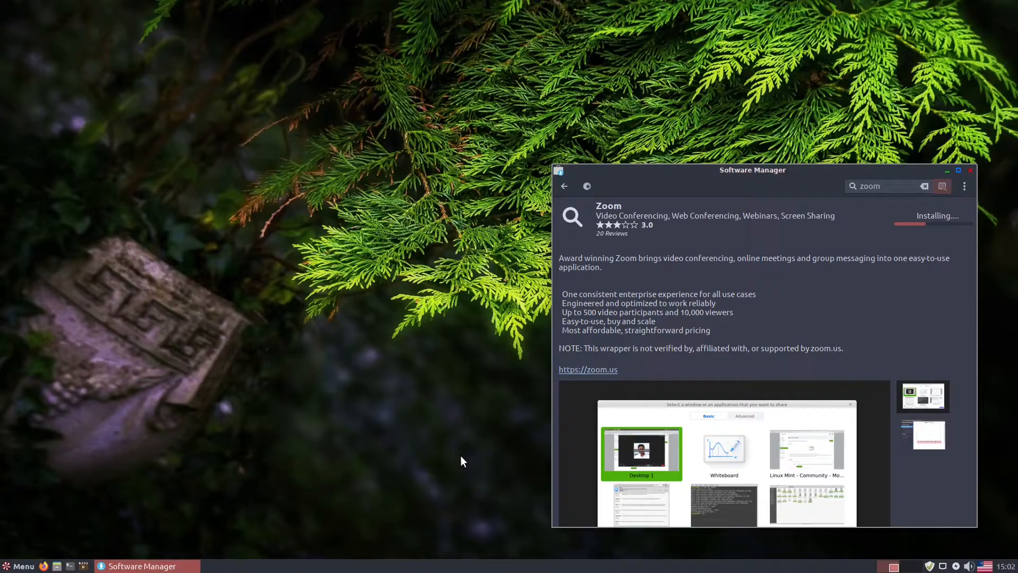
{"action": "mouse_move", "coordinate": [375, 295]}
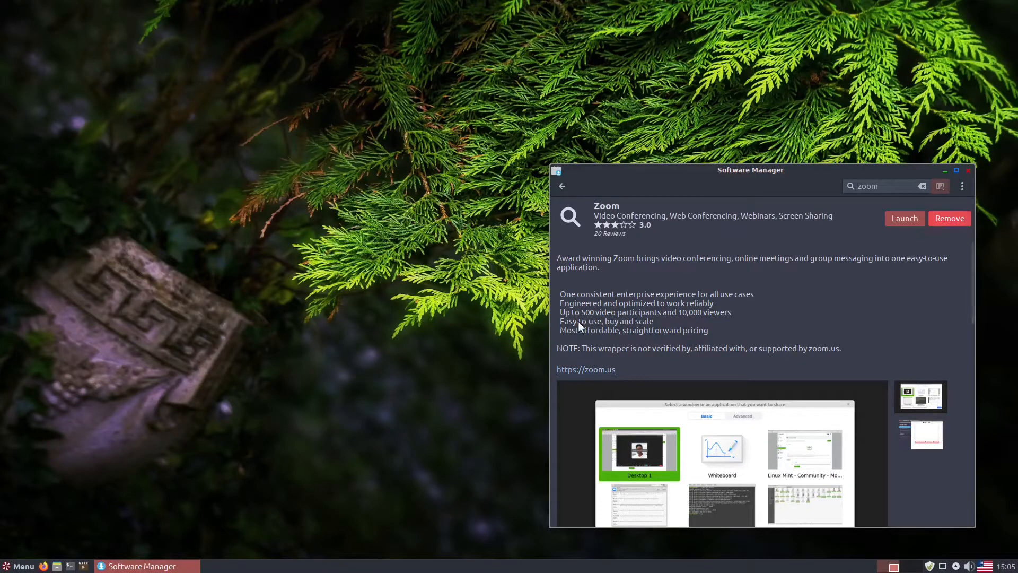
{"action": "left_click", "coordinate": [903, 217]}
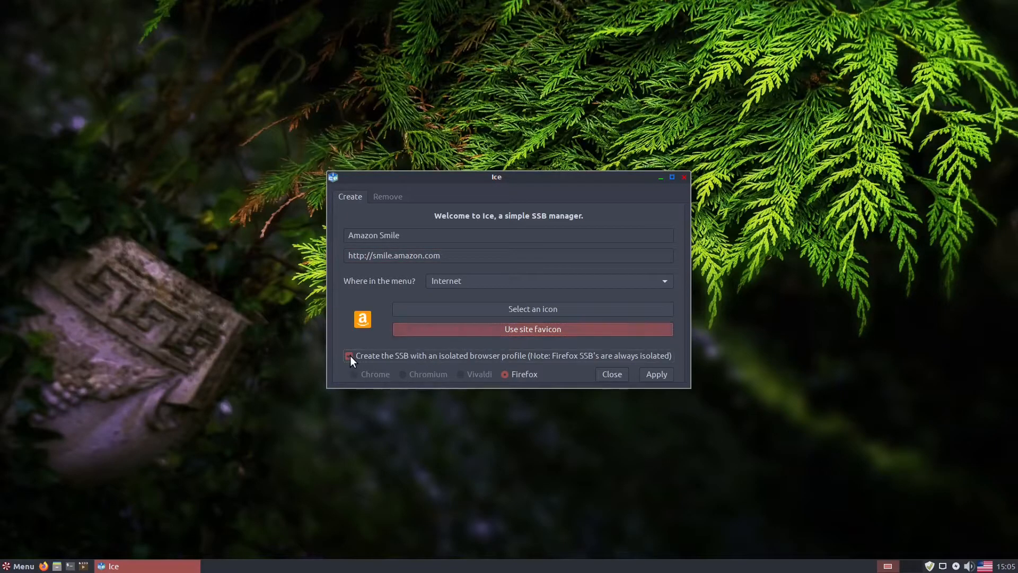
- Create the Amazon Smile web app with an isolated profile, launch it from Internet, then close it
{"action": "left_click", "coordinate": [349, 356]}
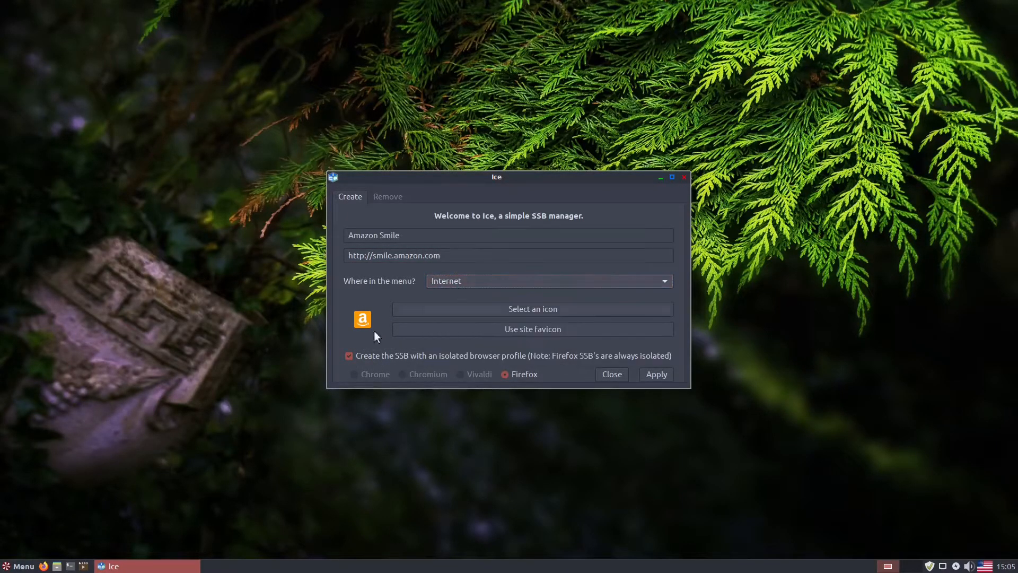
{"action": "mouse_move", "coordinate": [621, 379]}
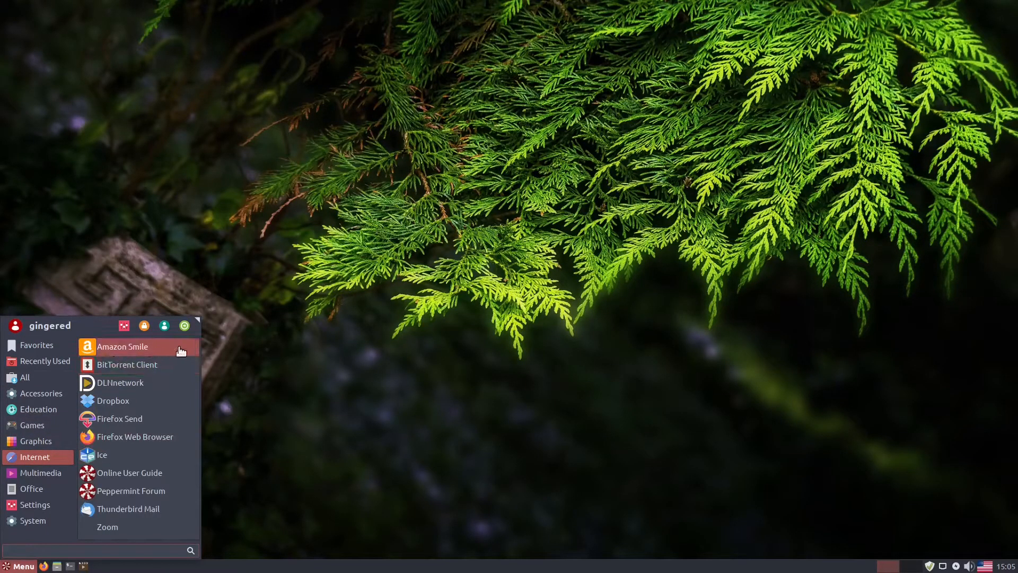
{"action": "left_click", "coordinate": [122, 347]}
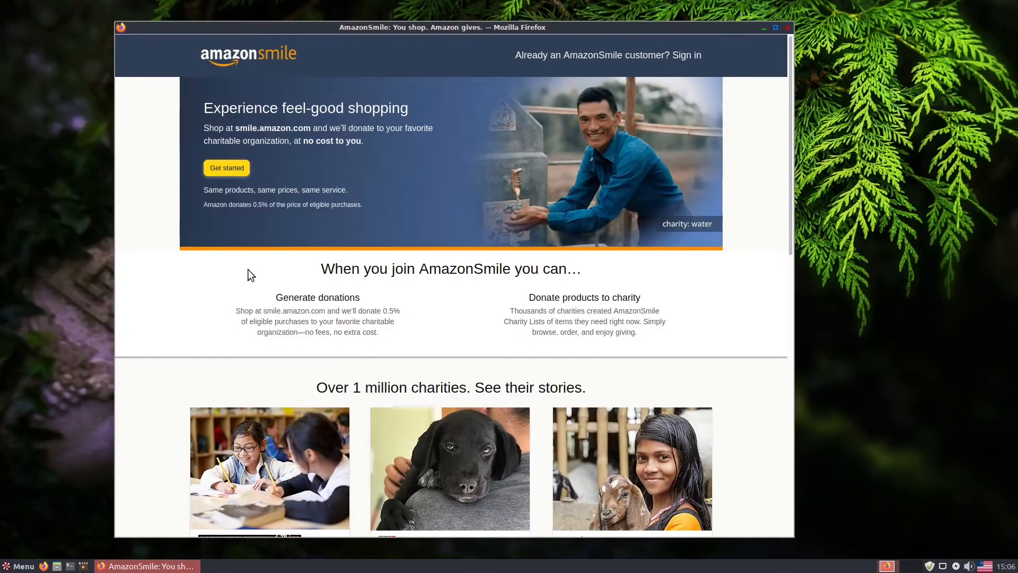
{"action": "mouse_move", "coordinate": [788, 28]}
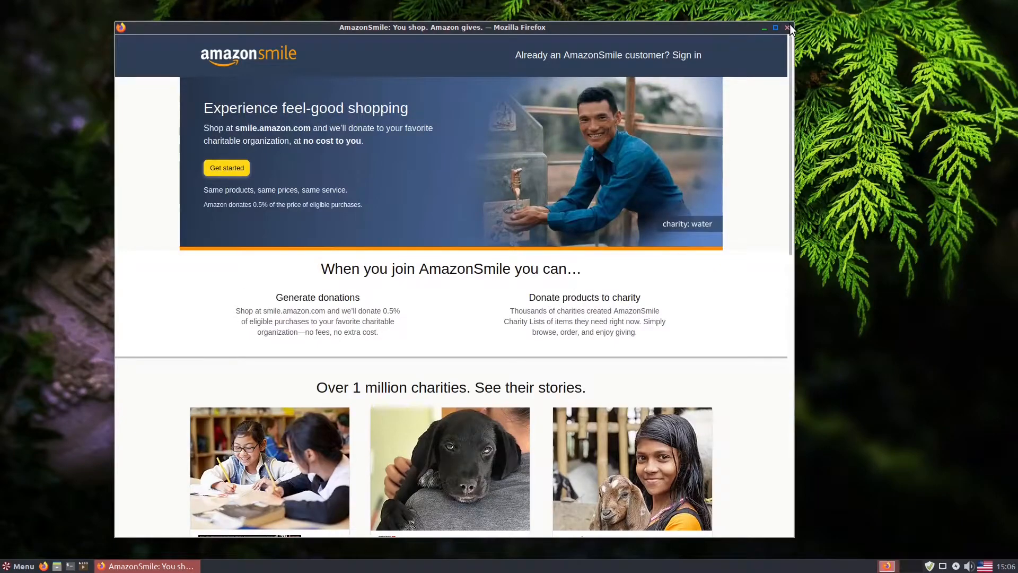
{"action": "left_click", "coordinate": [787, 27]}
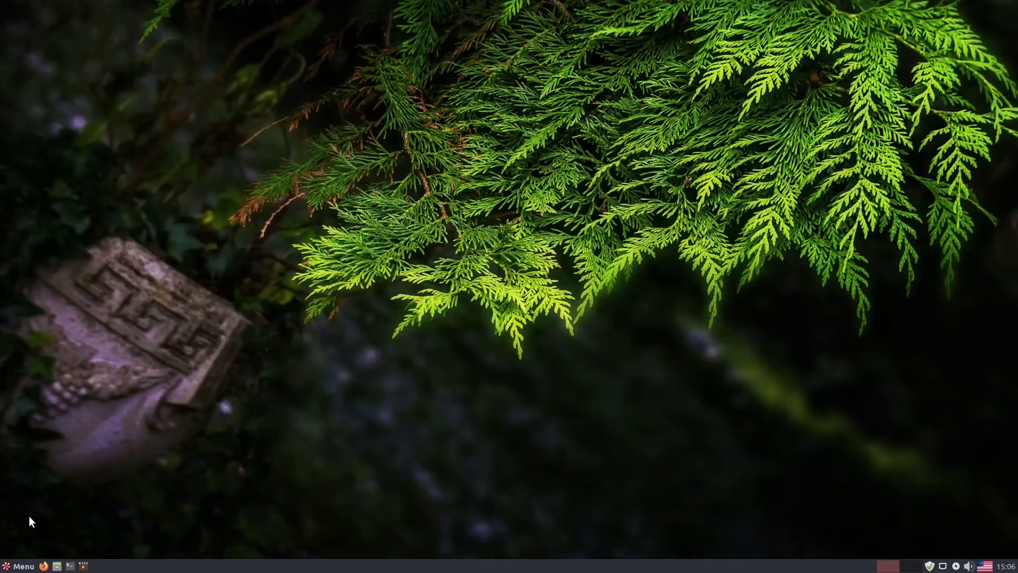
- Browse the Internet apps in the applications menu, then close the menu
{"action": "left_click", "coordinate": [21, 565]}
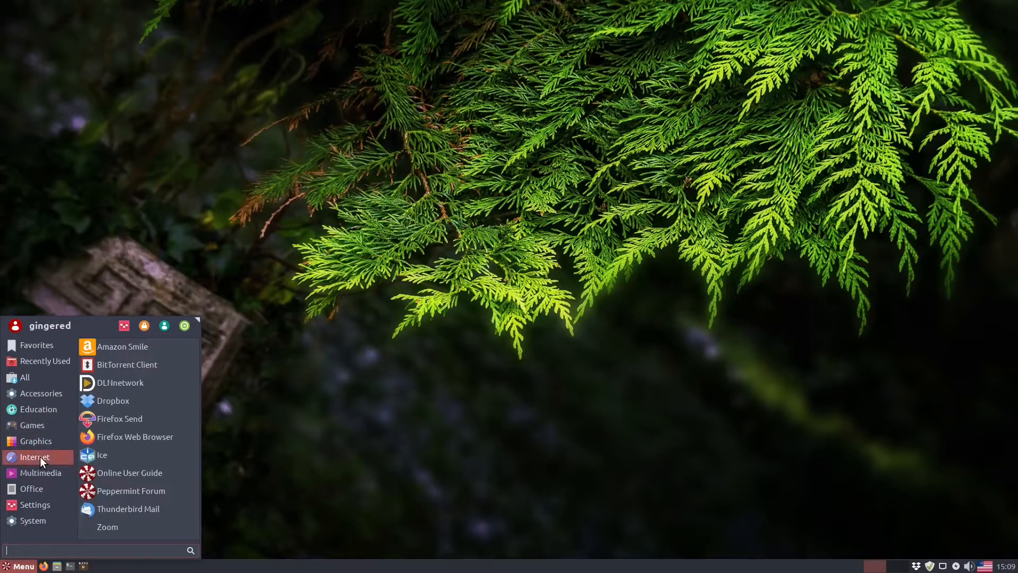
{"action": "left_click", "coordinate": [474, 486]}
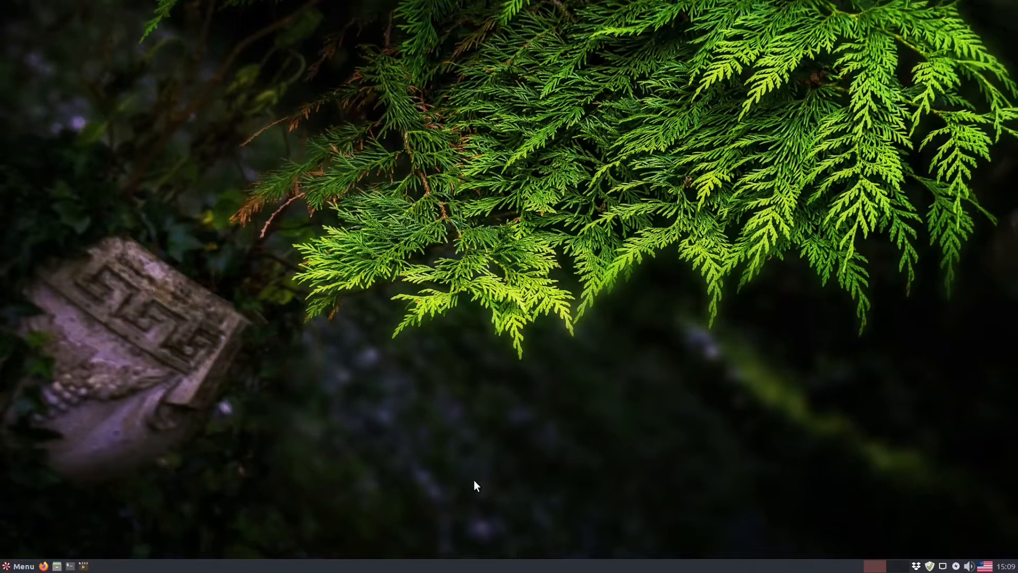
{"action": "mouse_move", "coordinate": [498, 350]}
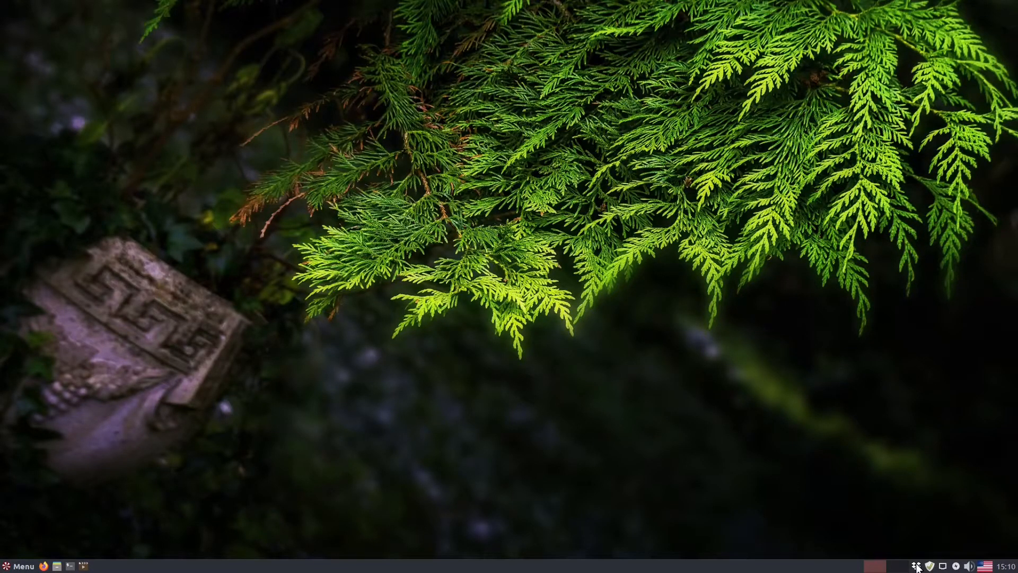
{"action": "left_click", "coordinate": [915, 565]}
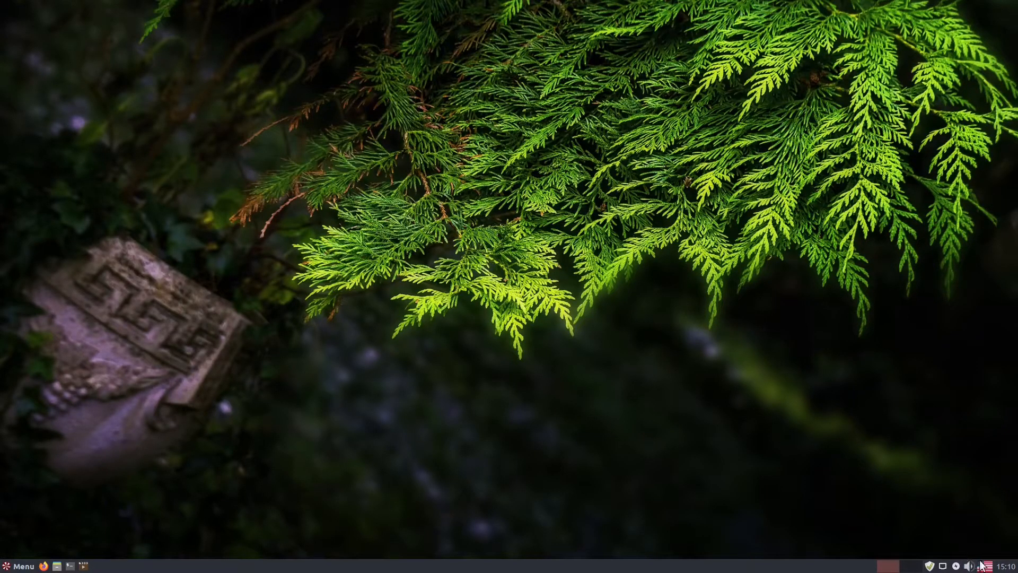
- View and close the Keyboard Layouts properties, then bring up the logout dialog
{"action": "right_click", "coordinate": [982, 564]}
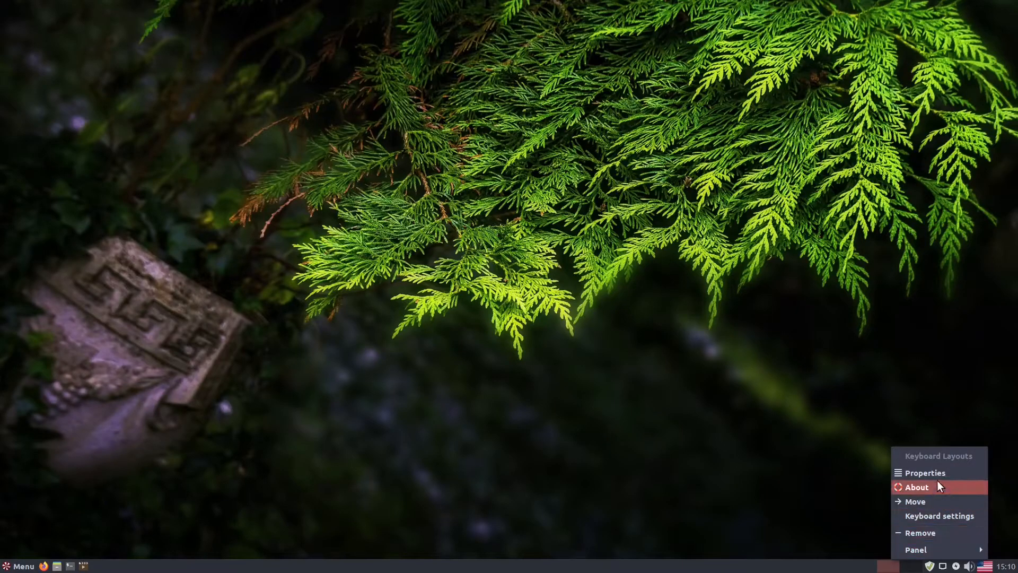
{"action": "left_click", "coordinate": [925, 472]}
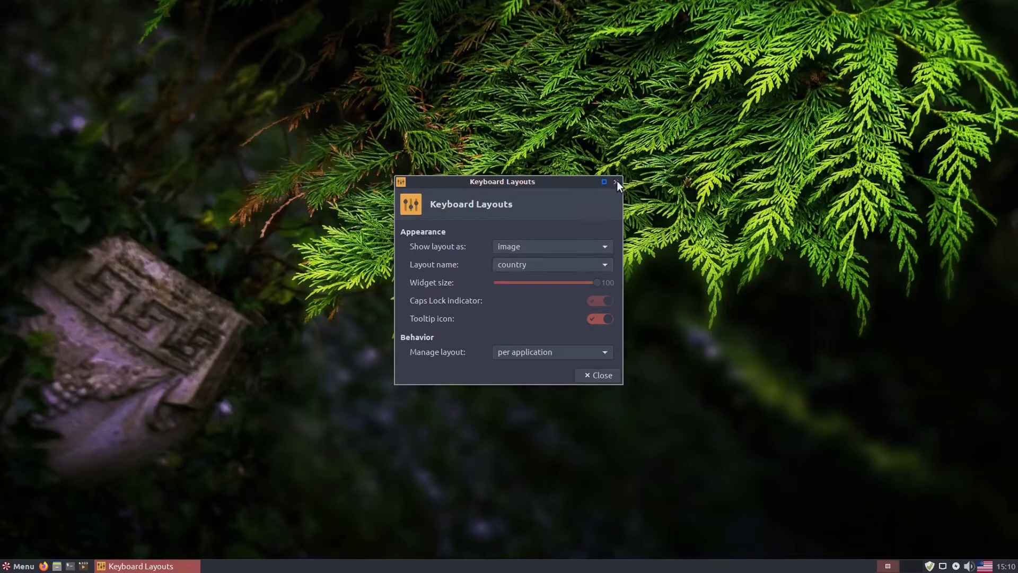
{"action": "left_click", "coordinate": [616, 182]}
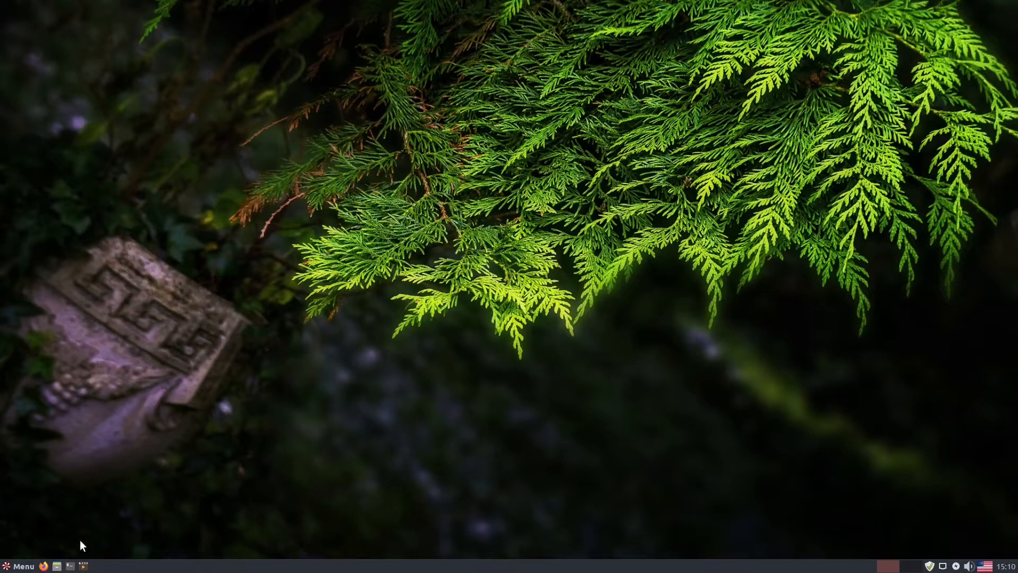
{"action": "left_click", "coordinate": [19, 566]}
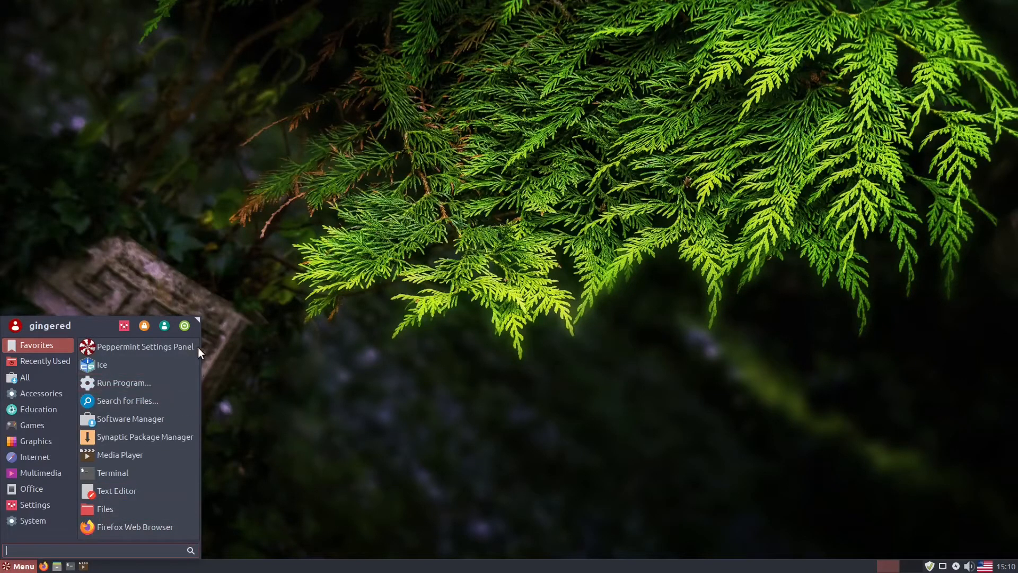
{"action": "left_click", "coordinate": [164, 325]}
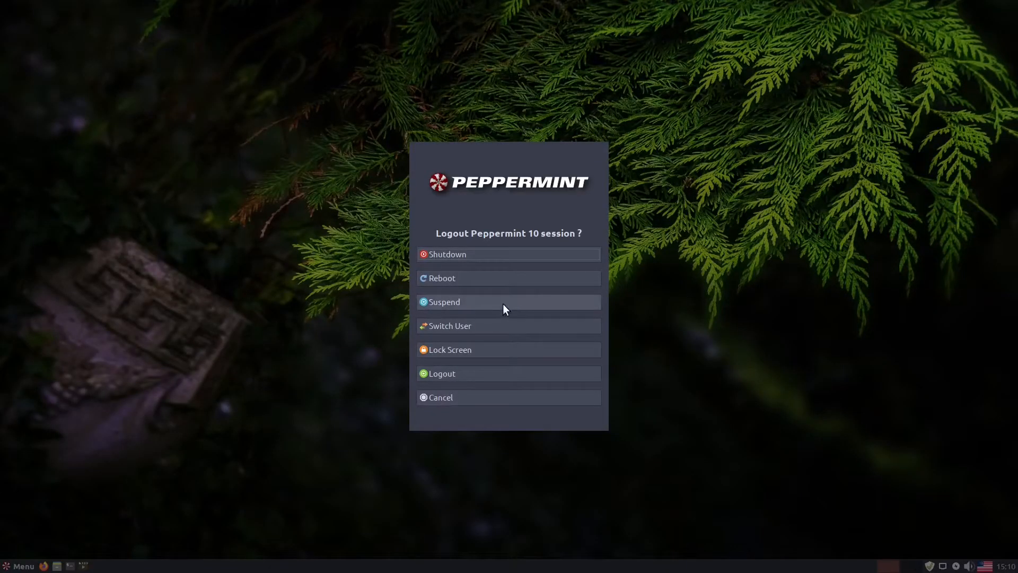
{"action": "mouse_move", "coordinate": [465, 353]}
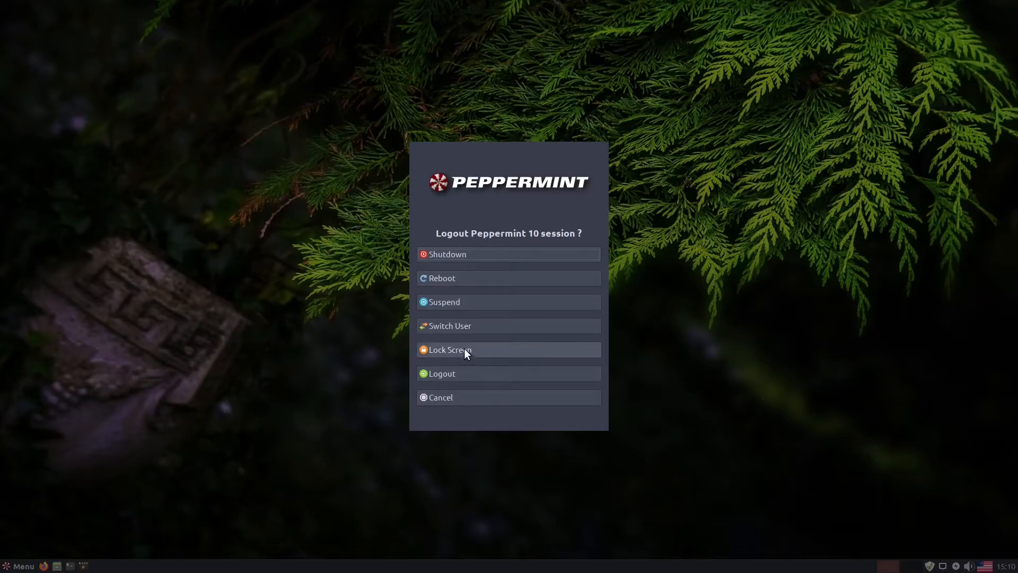